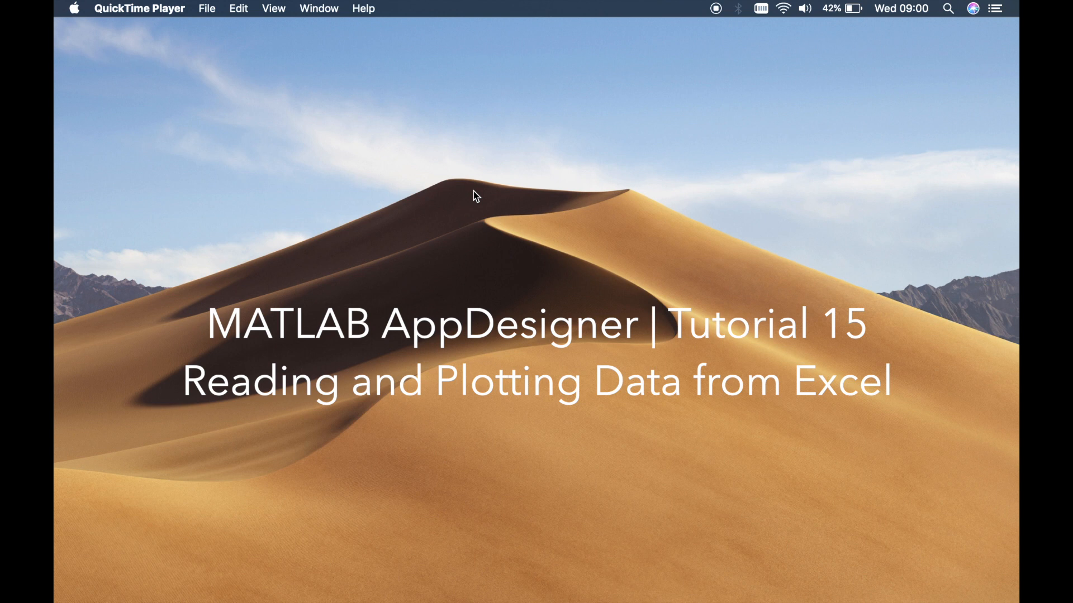
pyautogui.moveTo(156, 279)
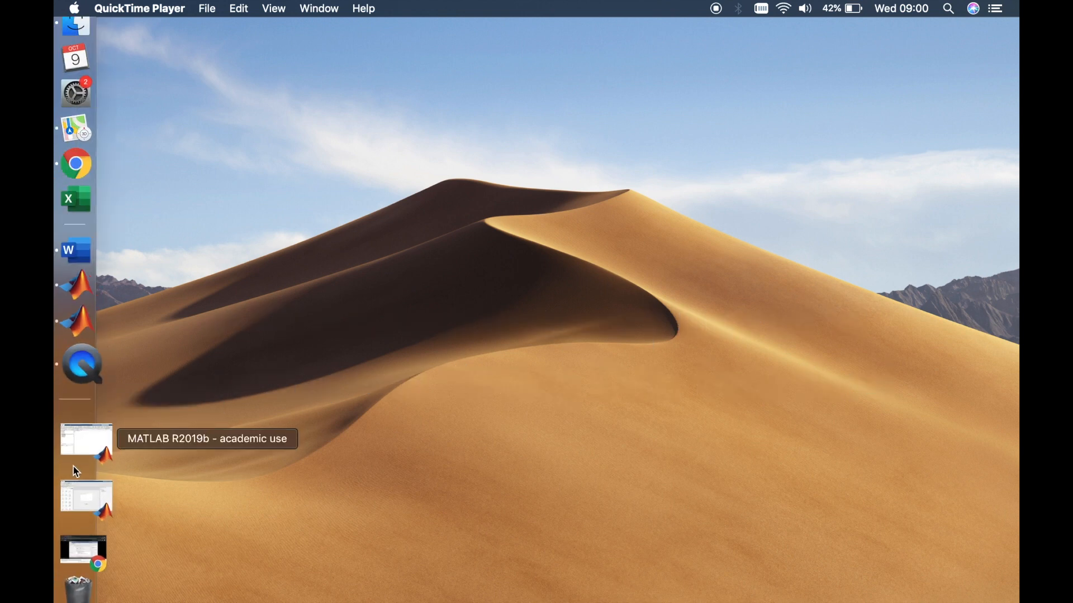
# Step: Bring the MATLAB R2019b App Designer window for app3 to the front from the Dock
pyautogui.click(78, 447)
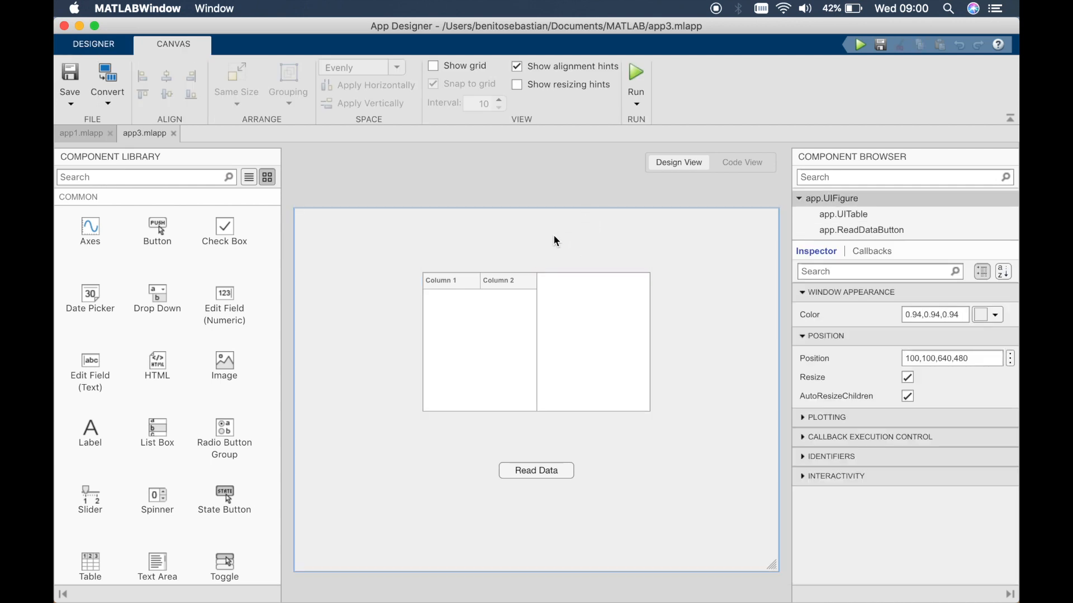
pyautogui.moveTo(748, 175)
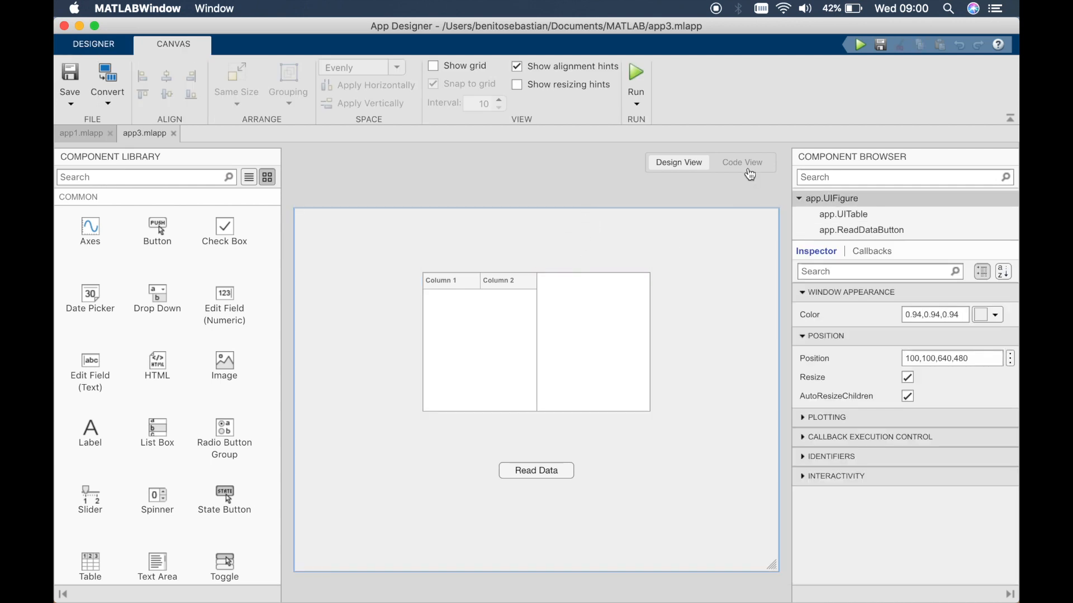
# Step: Show app3's code, select the readtable line in ReadDataButtonPushed, then bring Excel forward
pyautogui.click(742, 163)
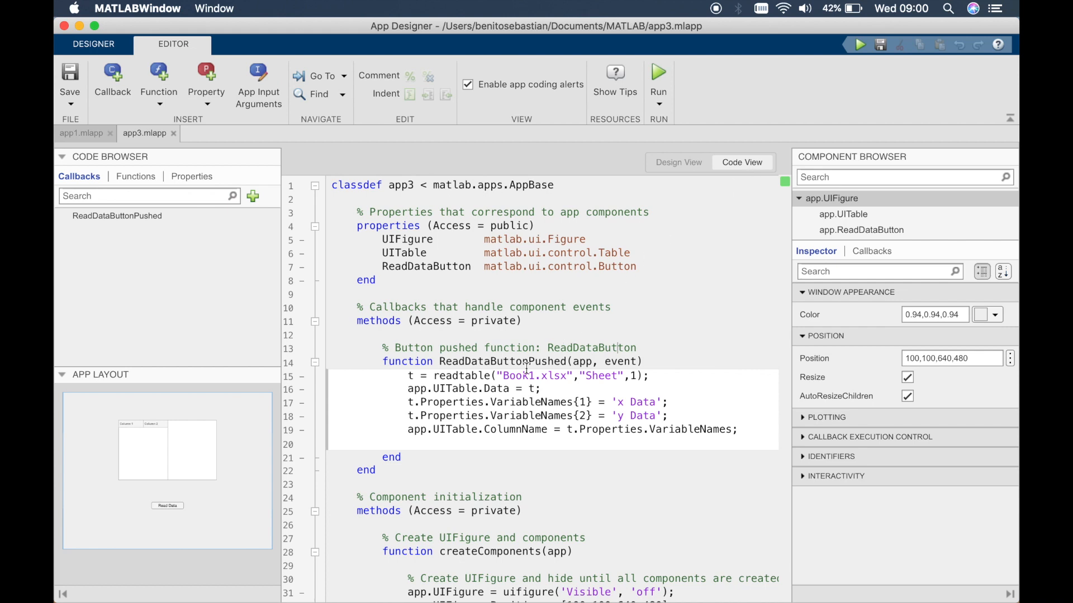
pyautogui.tripleClick(520, 376)
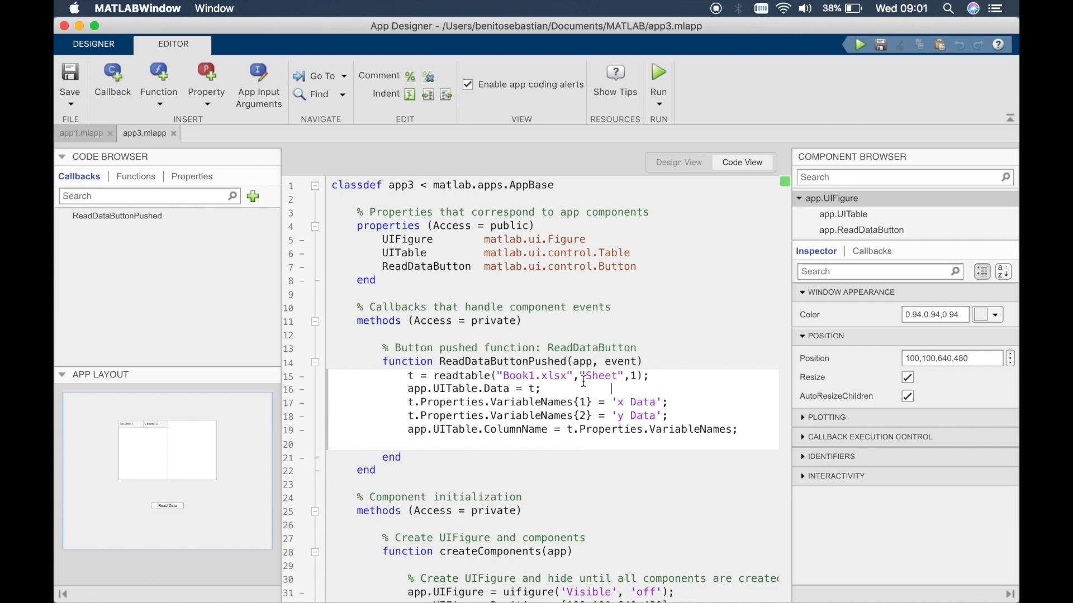
pyautogui.click(81, 245)
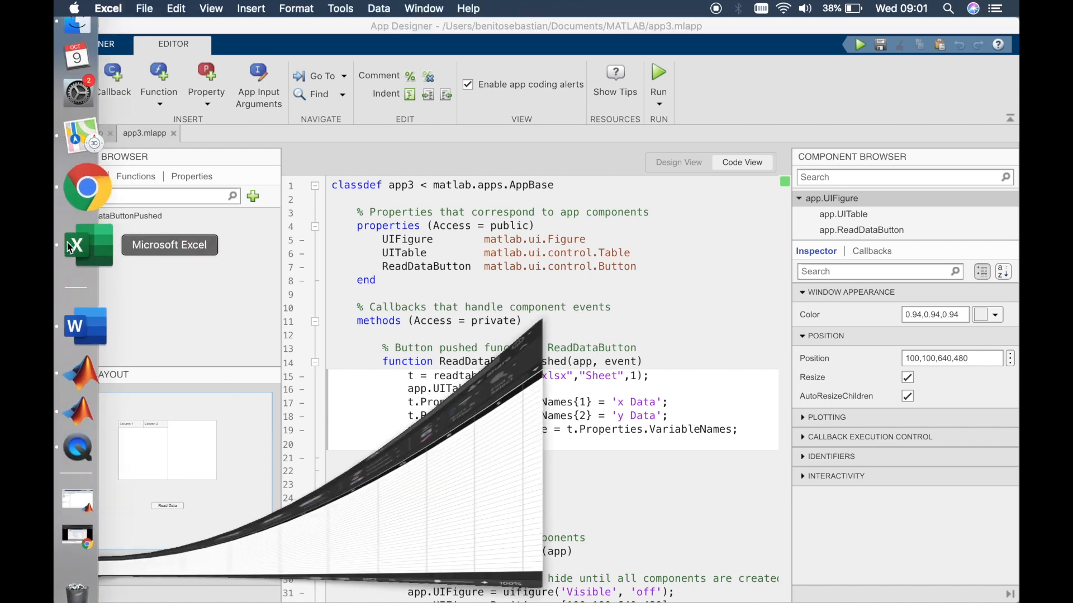
# Step: Focus the Book1 worksheet and inspect the =A2^2 formula in cell B2
pyautogui.click(83, 245)
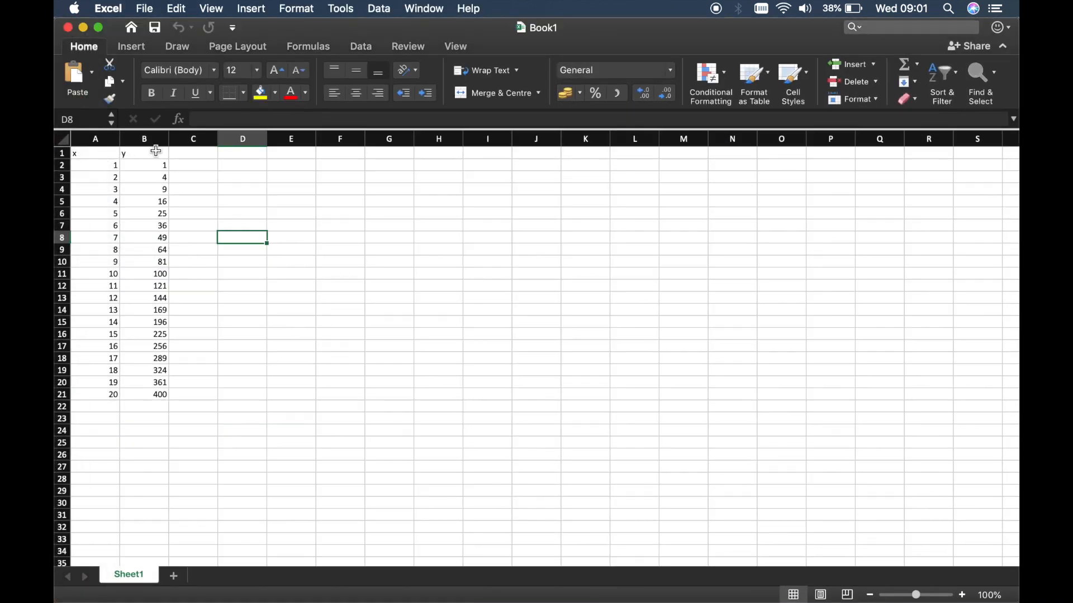
pyautogui.click(144, 165)
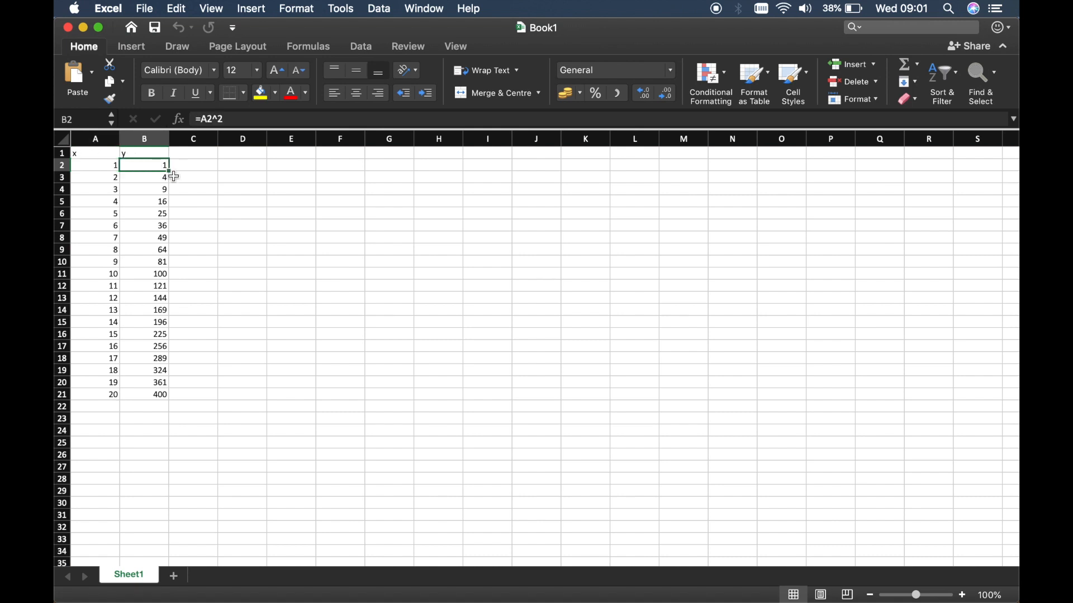
pyautogui.moveTo(87, 12)
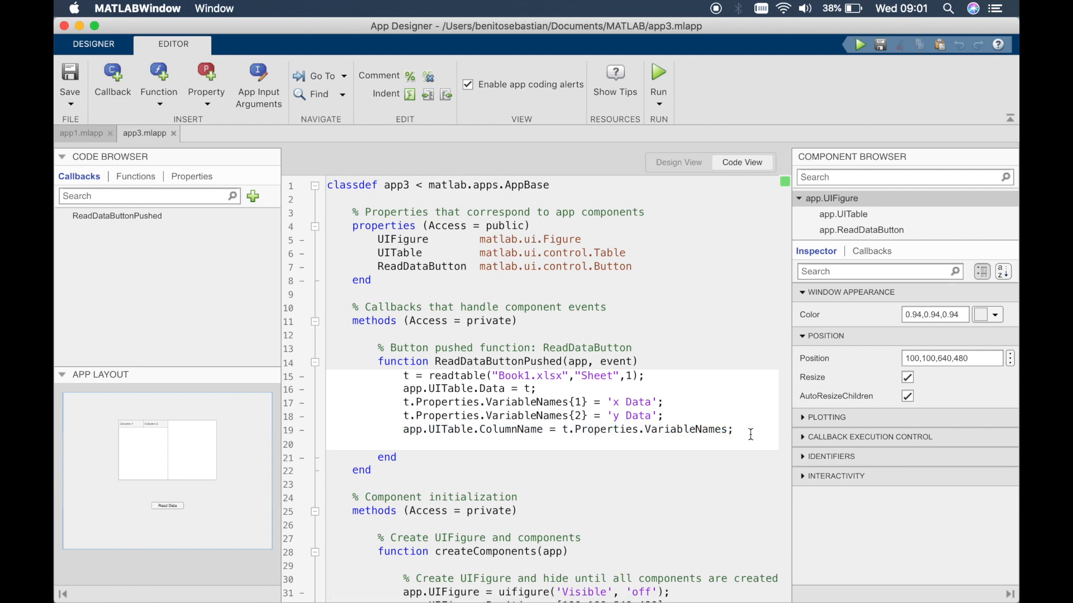
# Step: Run app3 and scroll its table filled with Book1's x Data and y Data
pyautogui.click(750, 429)
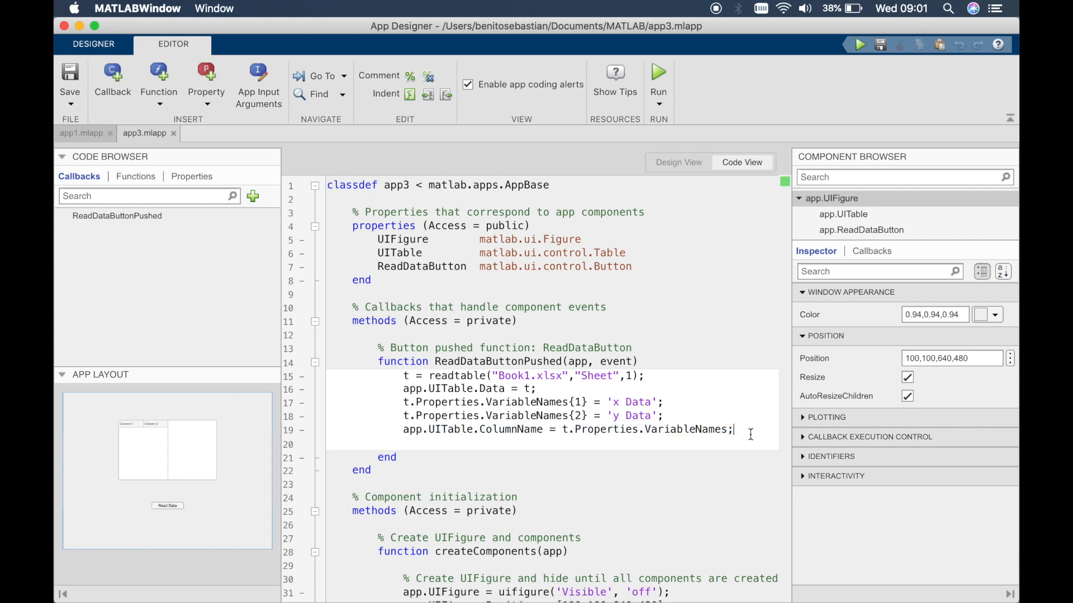
pyautogui.click(678, 163)
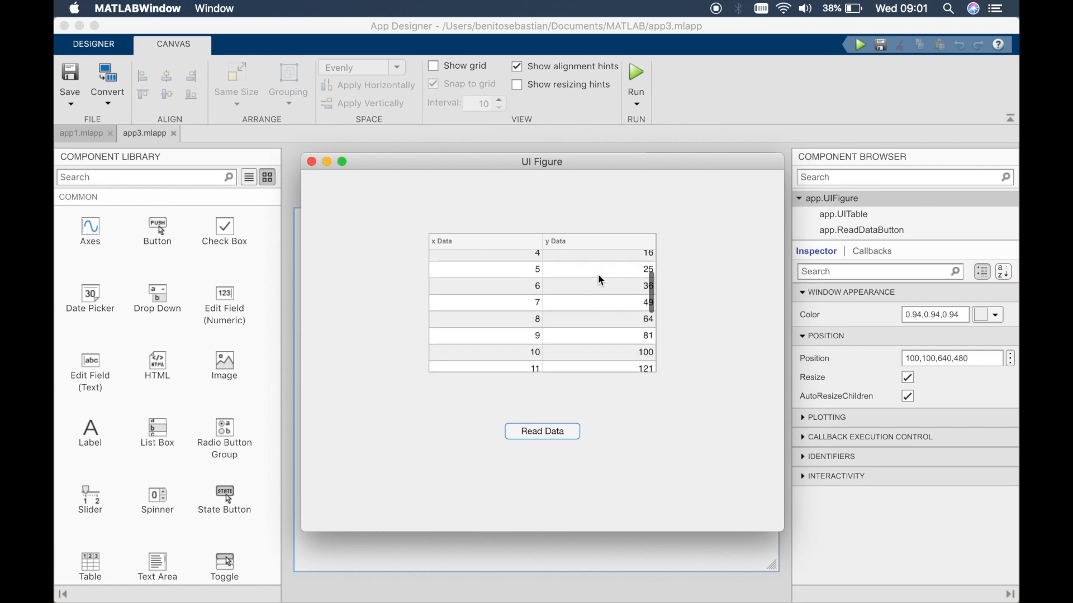
pyautogui.scroll(-3)
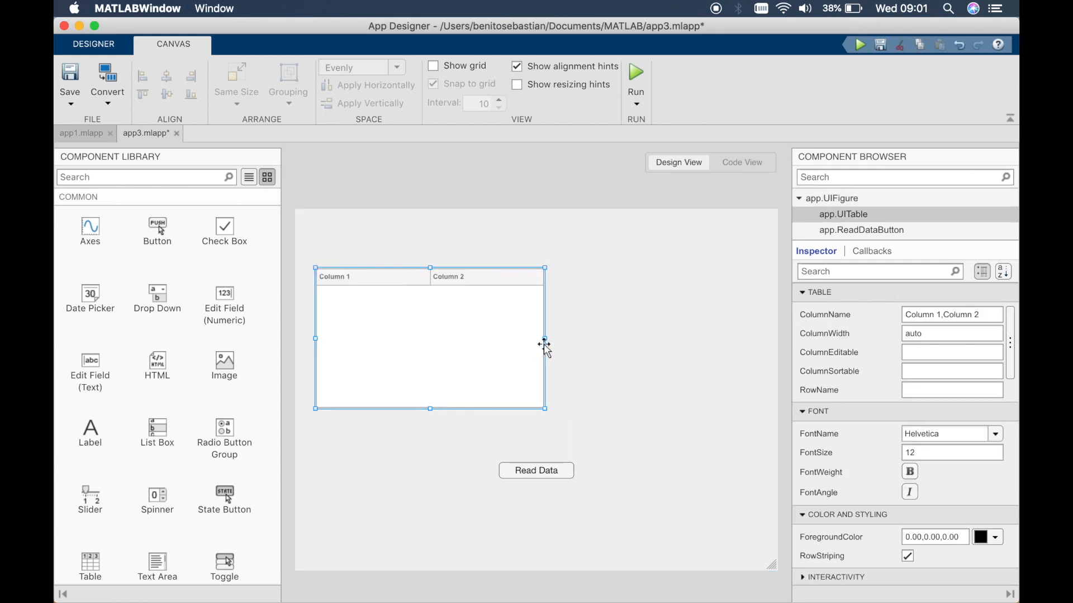
# Step: Narrow the table, move Read Data beneath it, and stretch the table down
pyautogui.moveTo(544, 338); pyautogui.dragTo(429, 339)
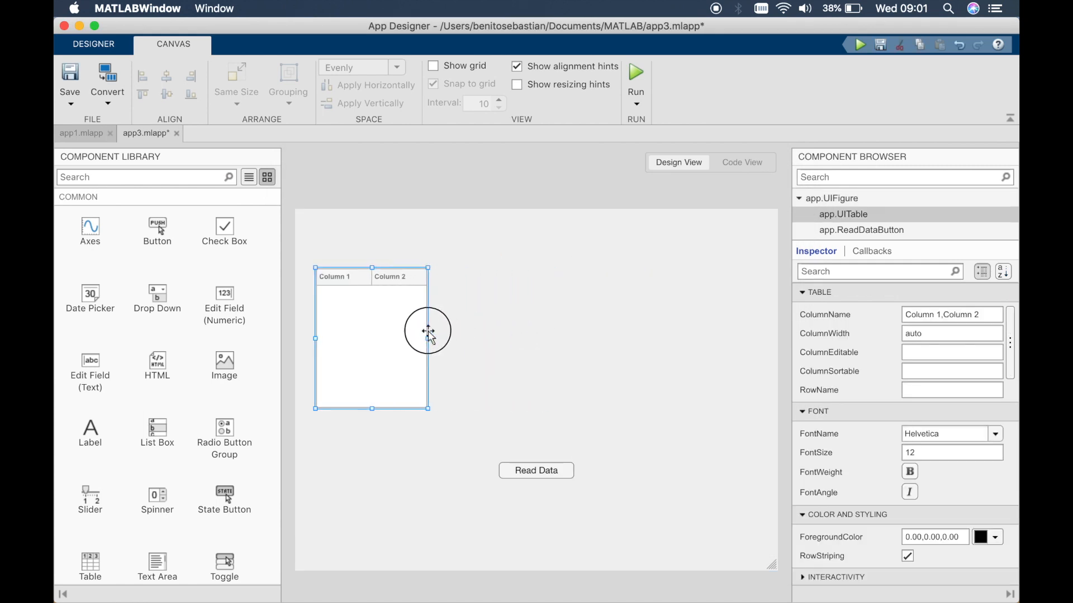
pyautogui.moveTo(536, 470); pyautogui.dragTo(353, 458)
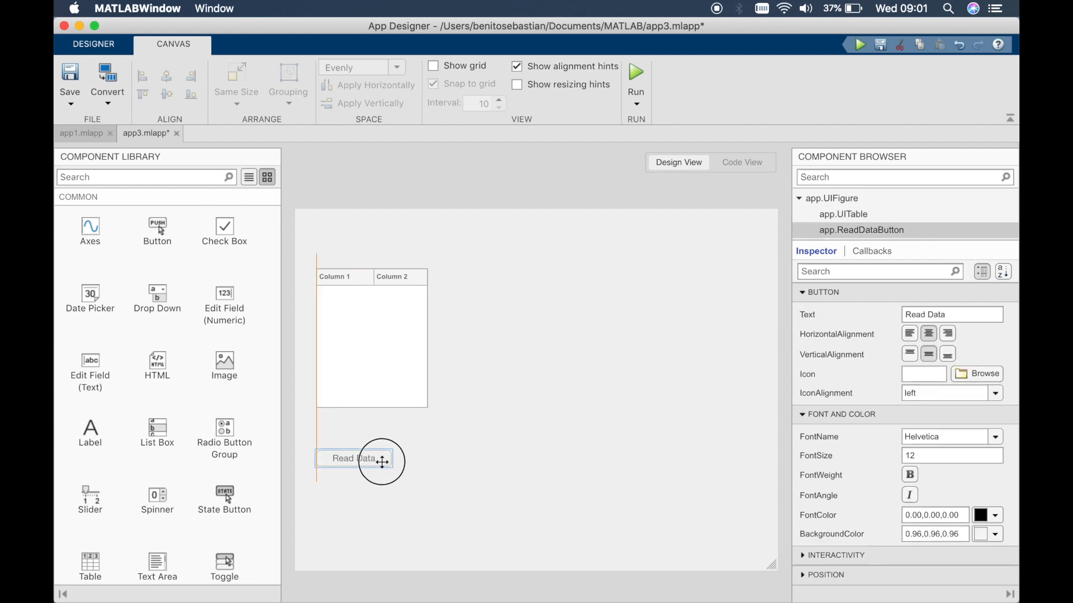
pyautogui.click(371, 342)
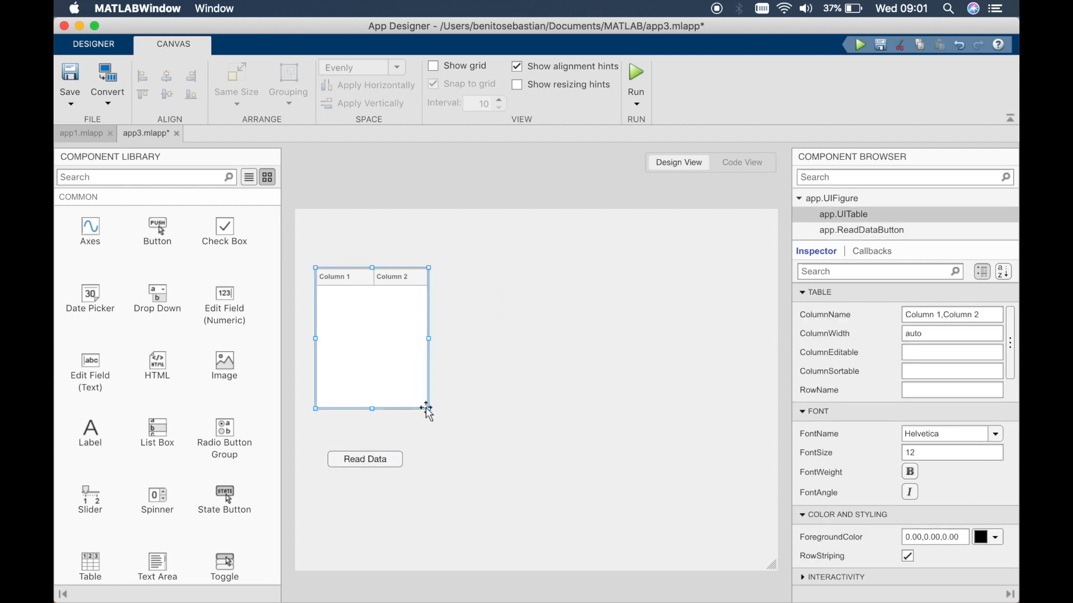
pyautogui.moveTo(426, 408); pyautogui.dragTo(425, 435)
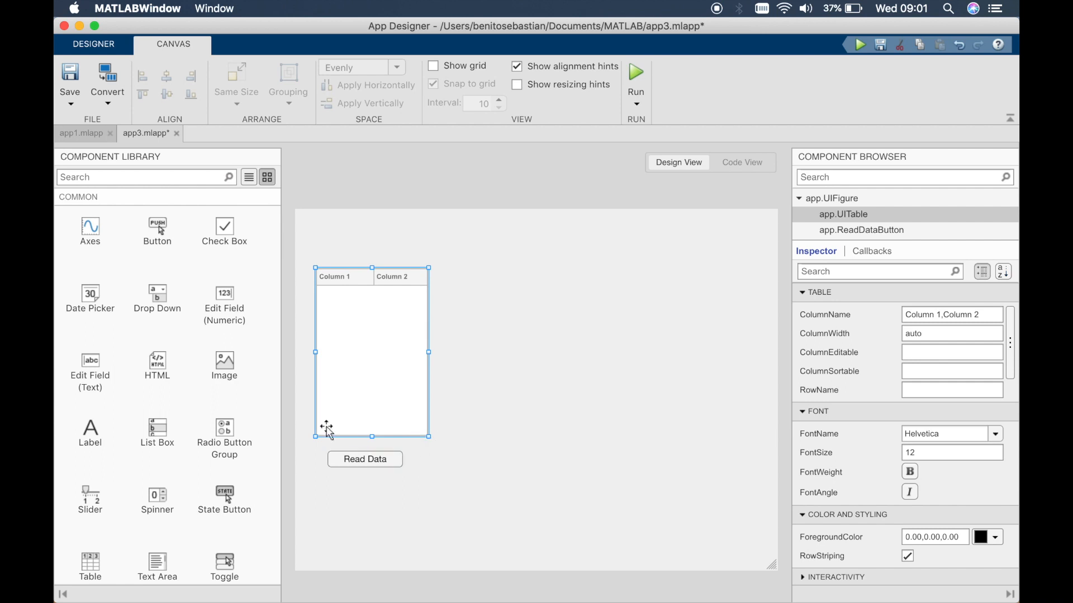
# Step: Add an axes right of the table, enlarge it, and title it y = x^2
pyautogui.moveTo(90, 226); pyautogui.dragTo(579, 335)
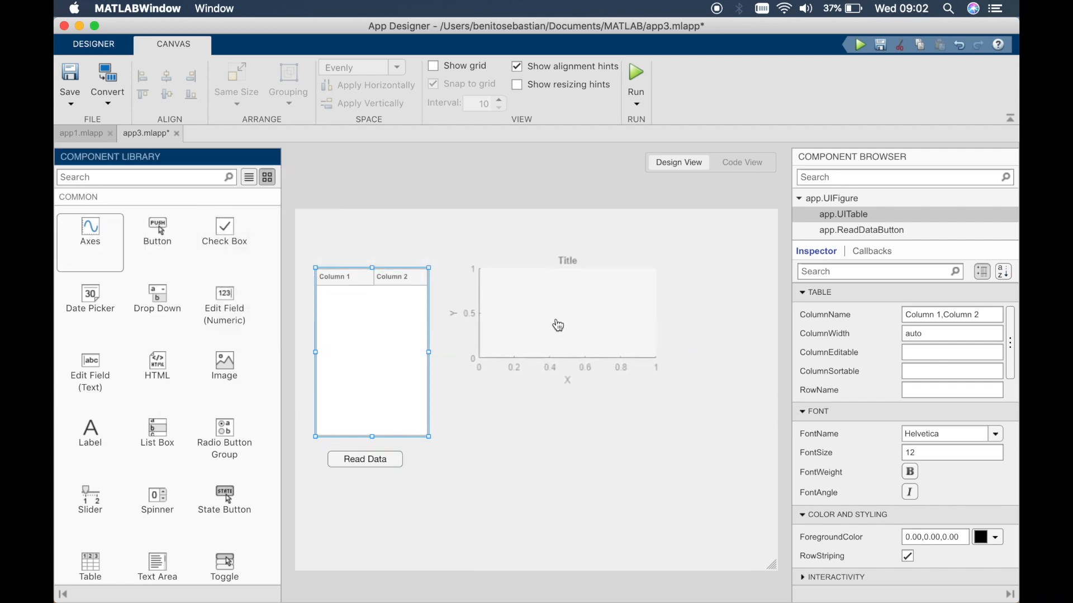
pyautogui.click(557, 325)
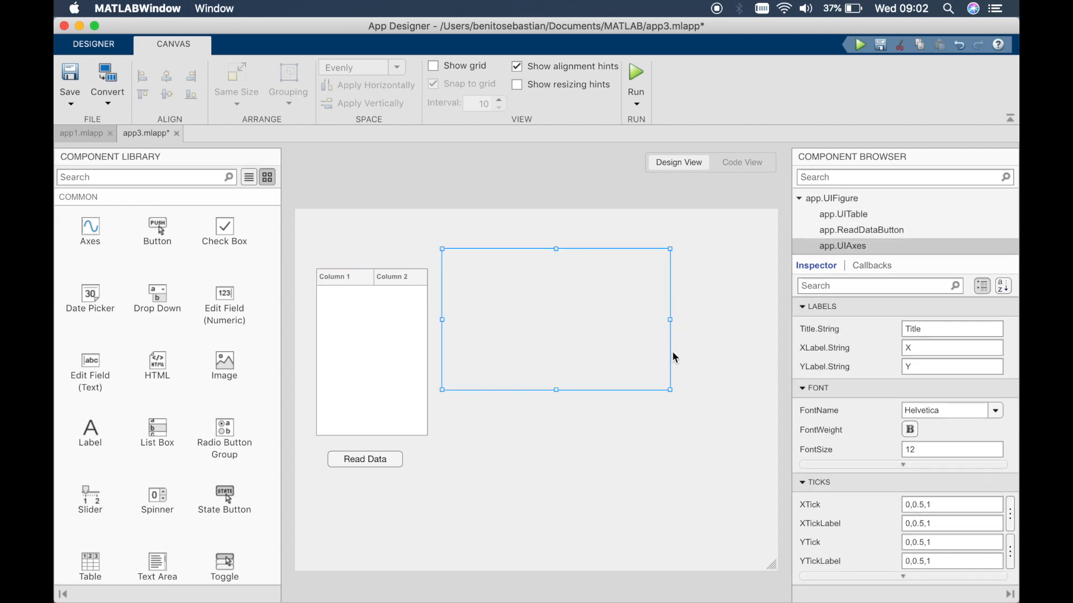
pyautogui.moveTo(669, 390); pyautogui.dragTo(728, 439)
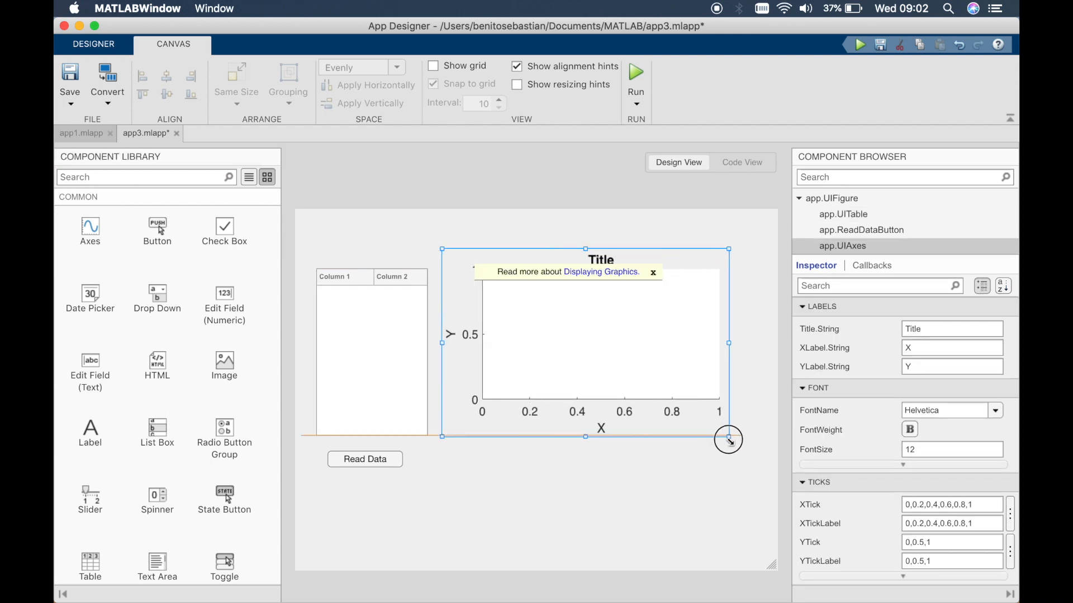
pyautogui.moveTo(728, 439); pyautogui.dragTo(753, 433)
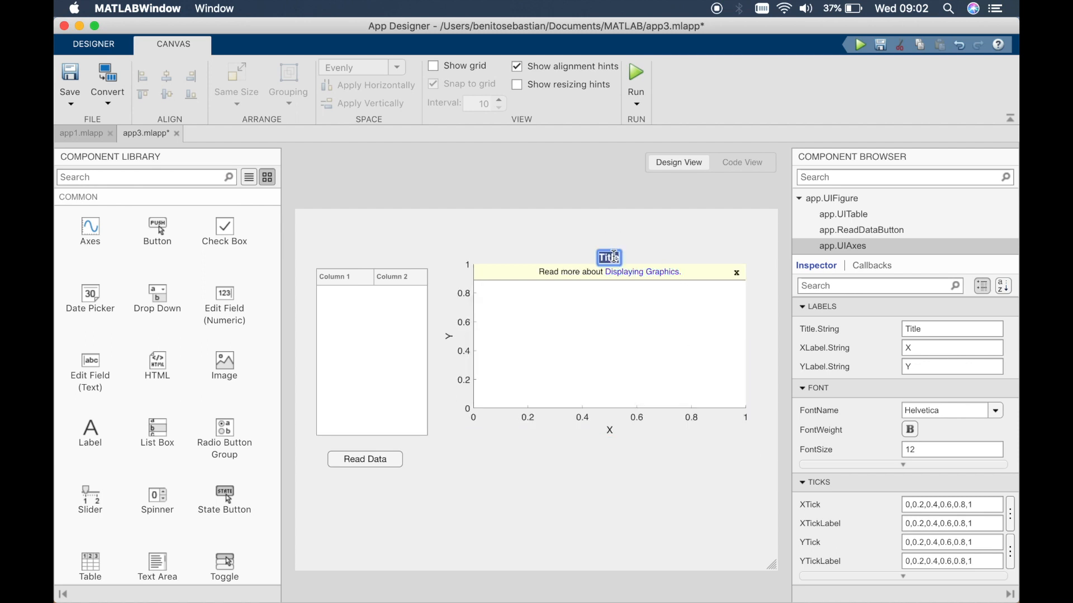
pyautogui.write('y = x^2')
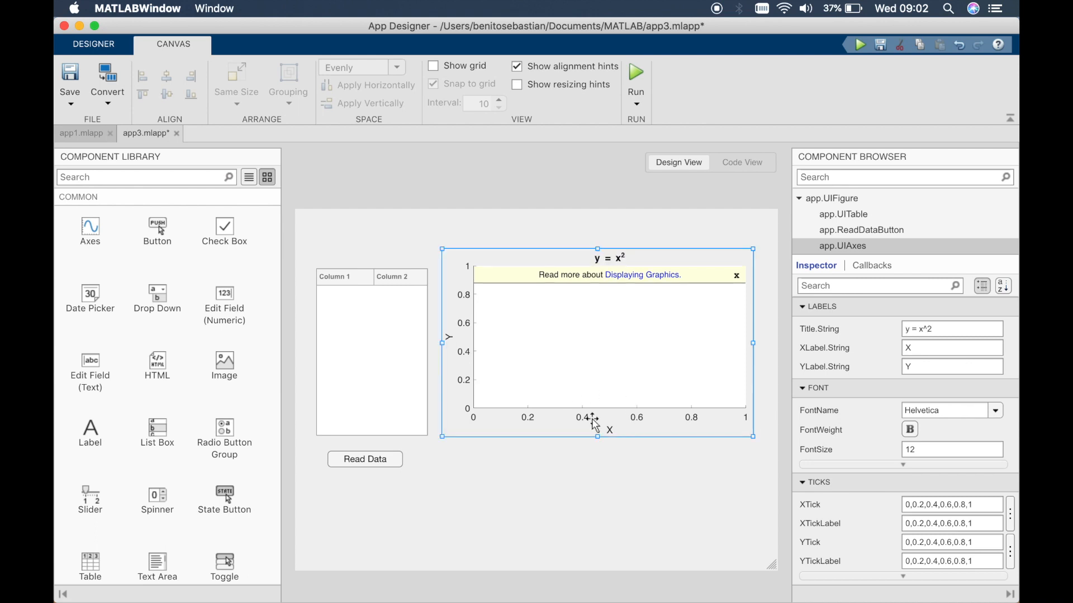
pyautogui.moveTo(638, 489)
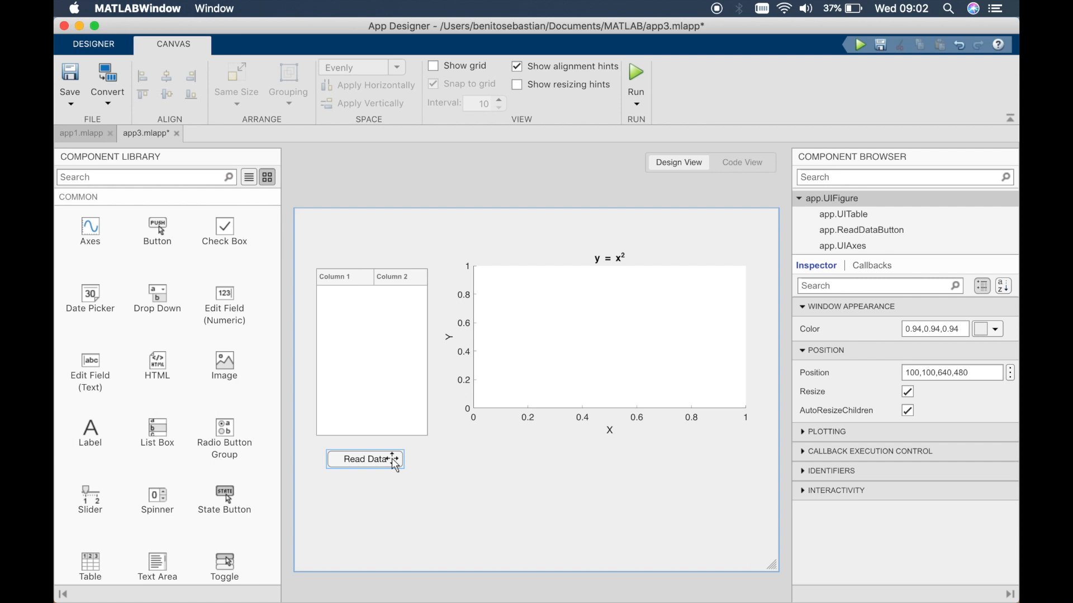
# Step: Jump to the ReadDataButtonPushed callback from the Read Data button's context menu
pyautogui.rightClick(364, 459)
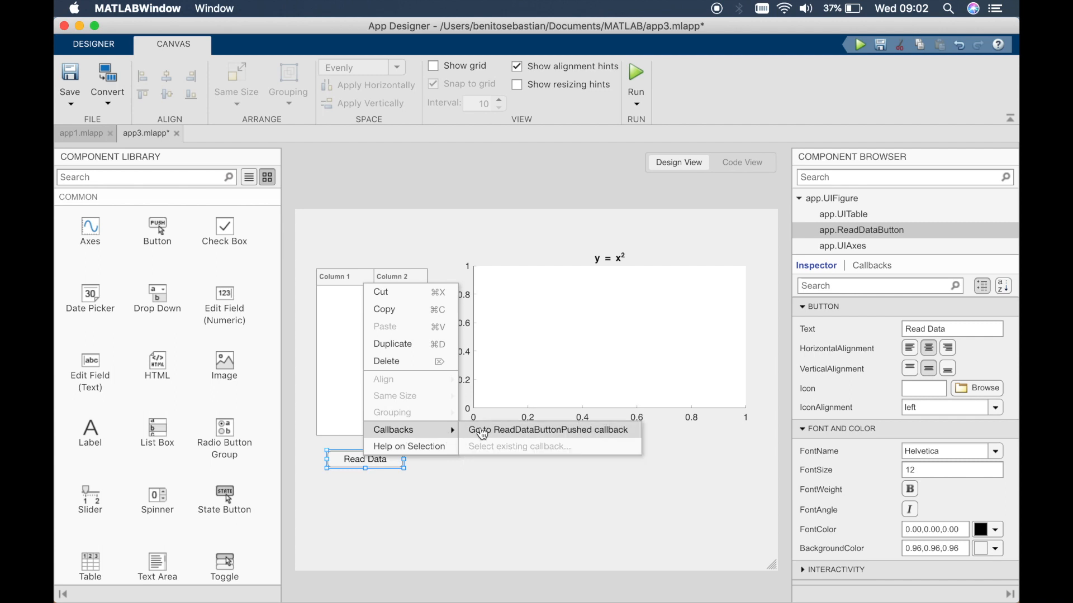
pyautogui.click(547, 430)
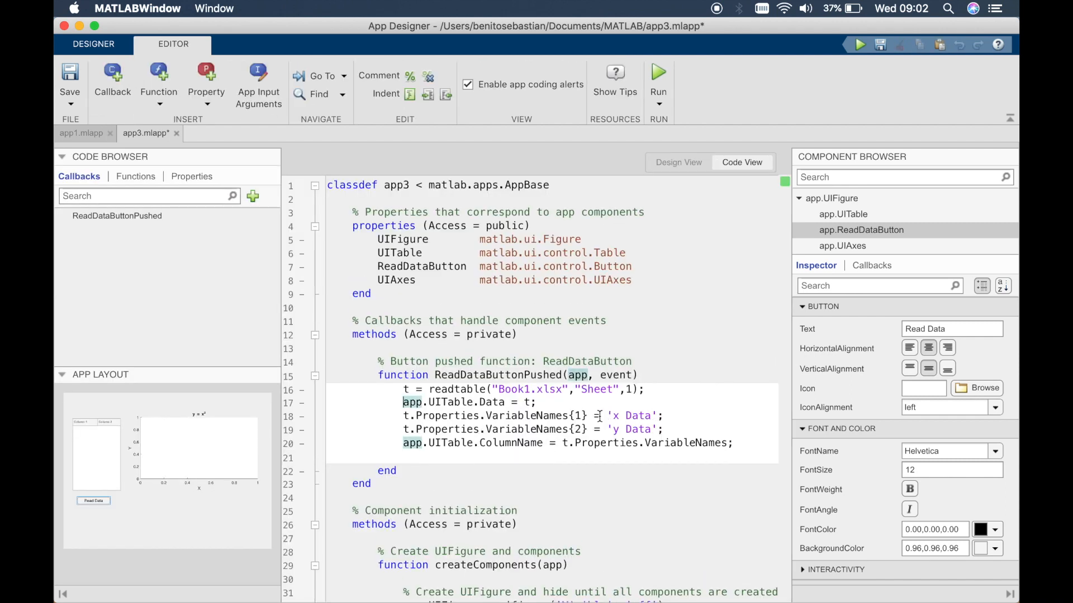
pyautogui.moveTo(518, 412)
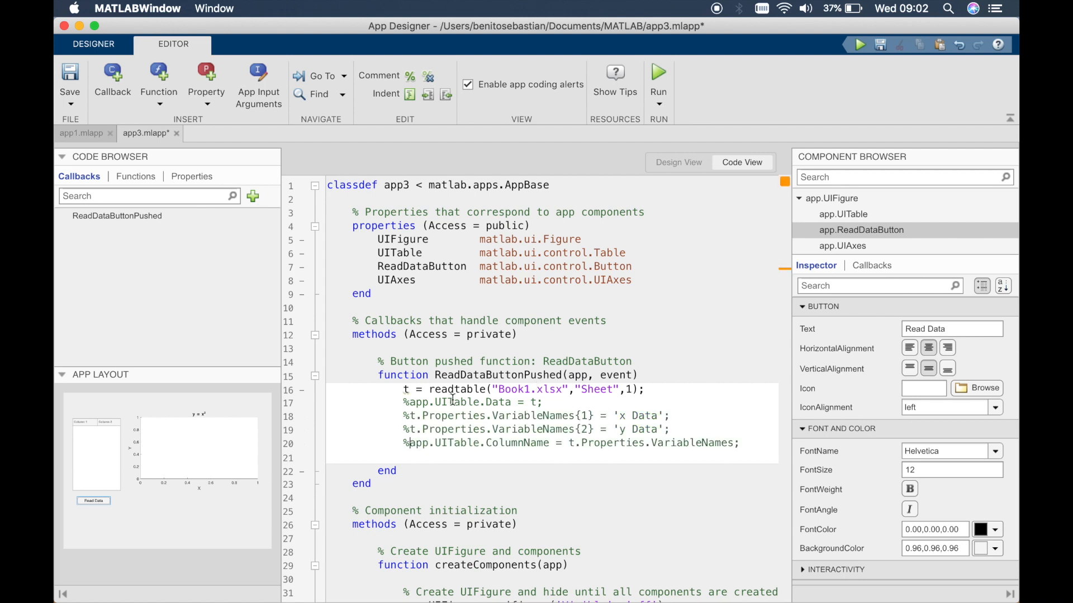
pyautogui.moveTo(712, 442)
pyautogui.write('x =')
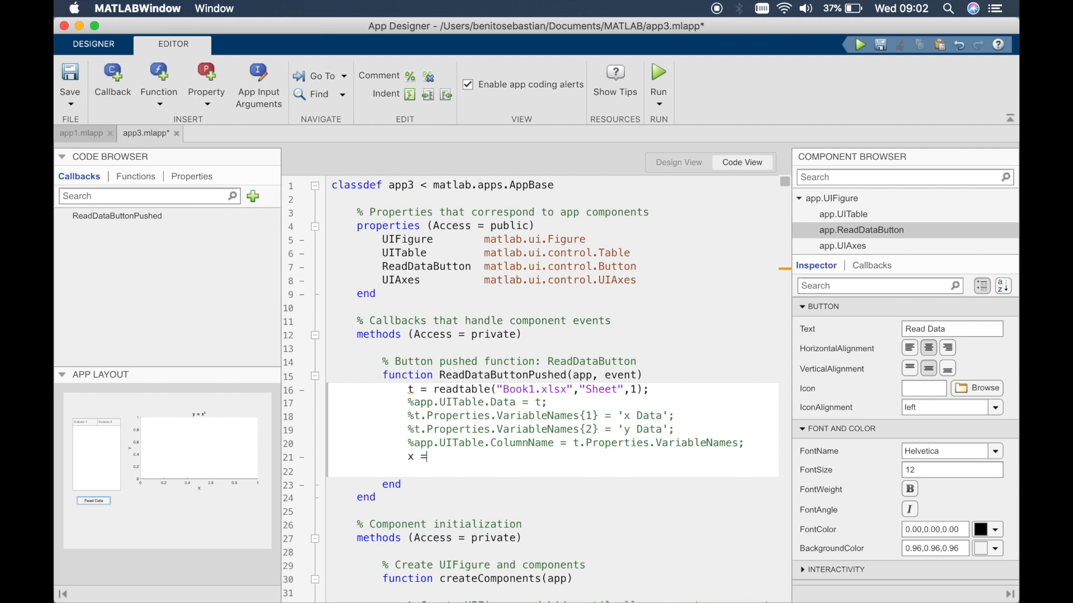
# Step: Type x = table2array(t(:,"x")) on a new callback line using autocomplete
pyautogui.write('tabl')
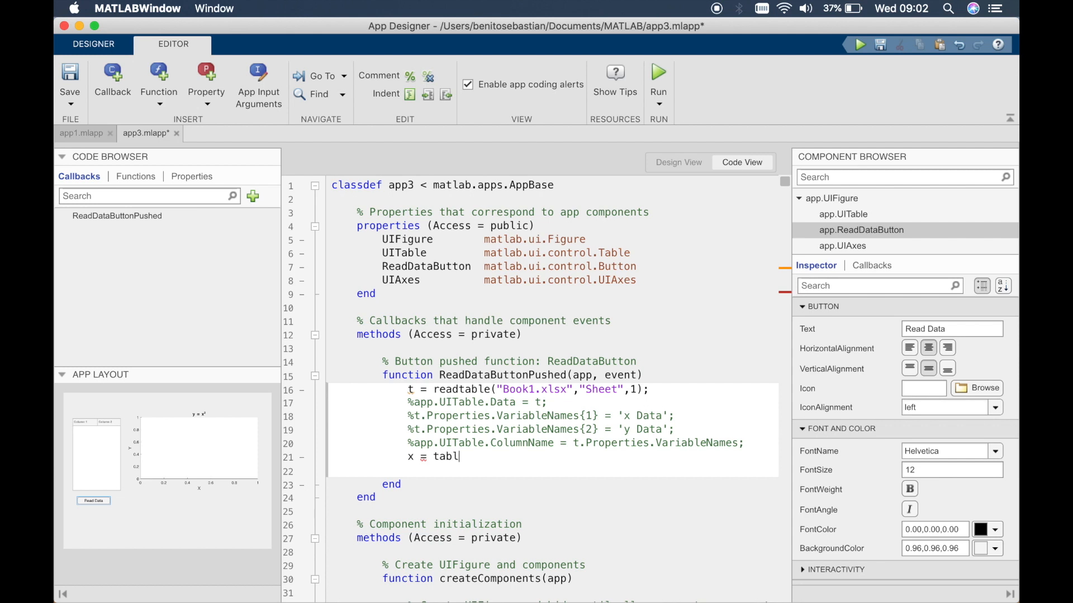
pyautogui.write('table2array(')
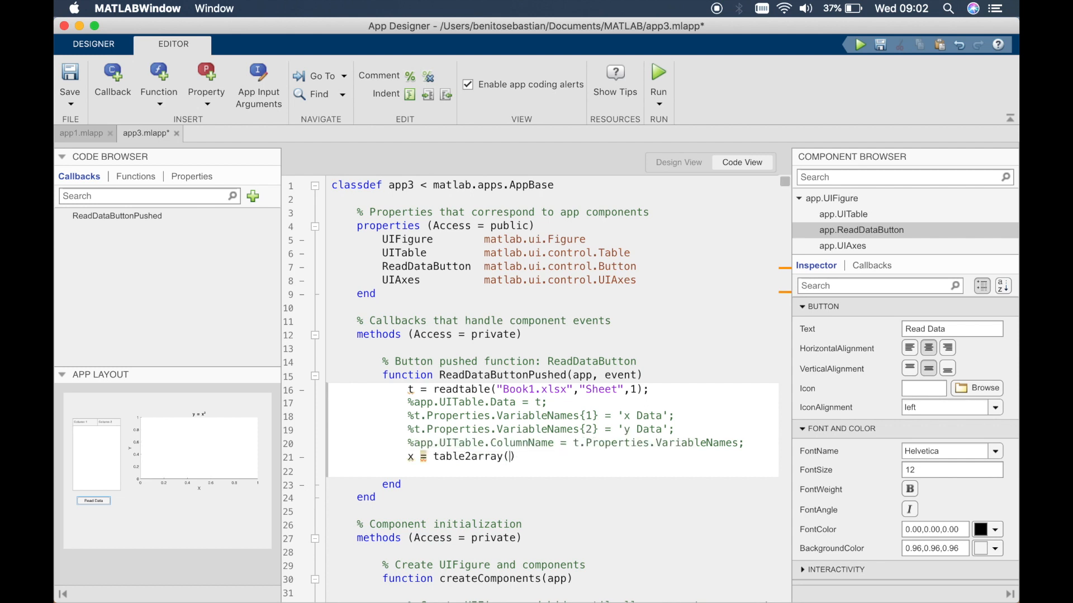
pyautogui.write('t(')
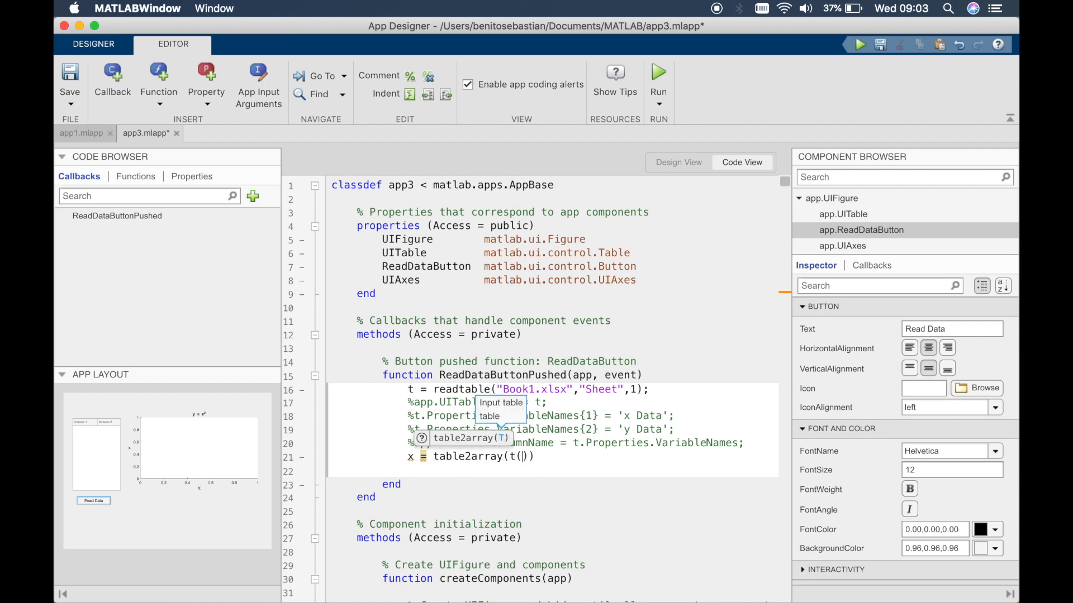
pyautogui.write(':,')
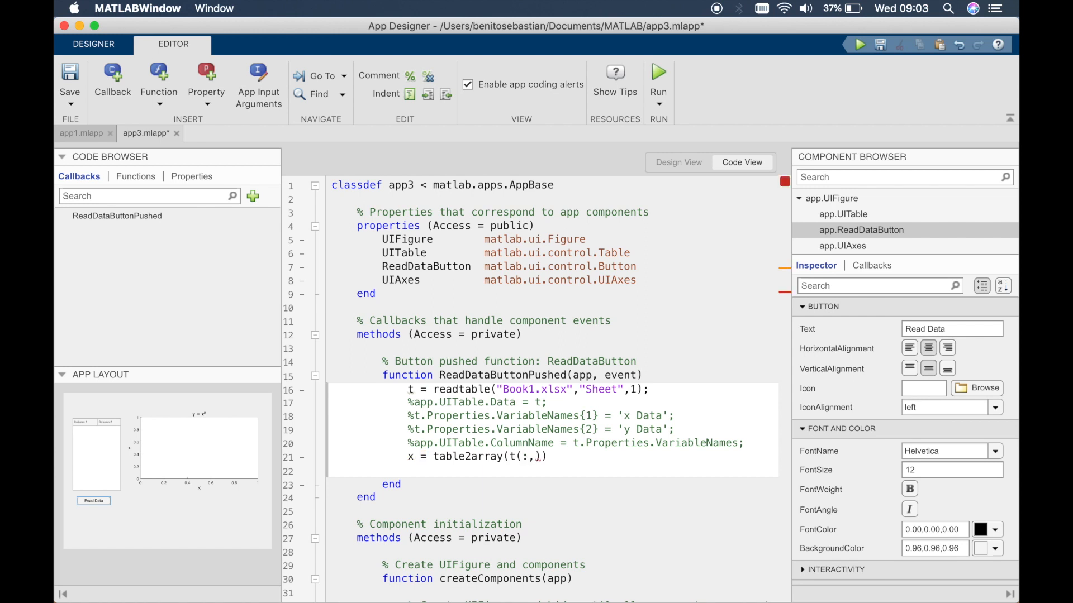
pyautogui.write('"x"')
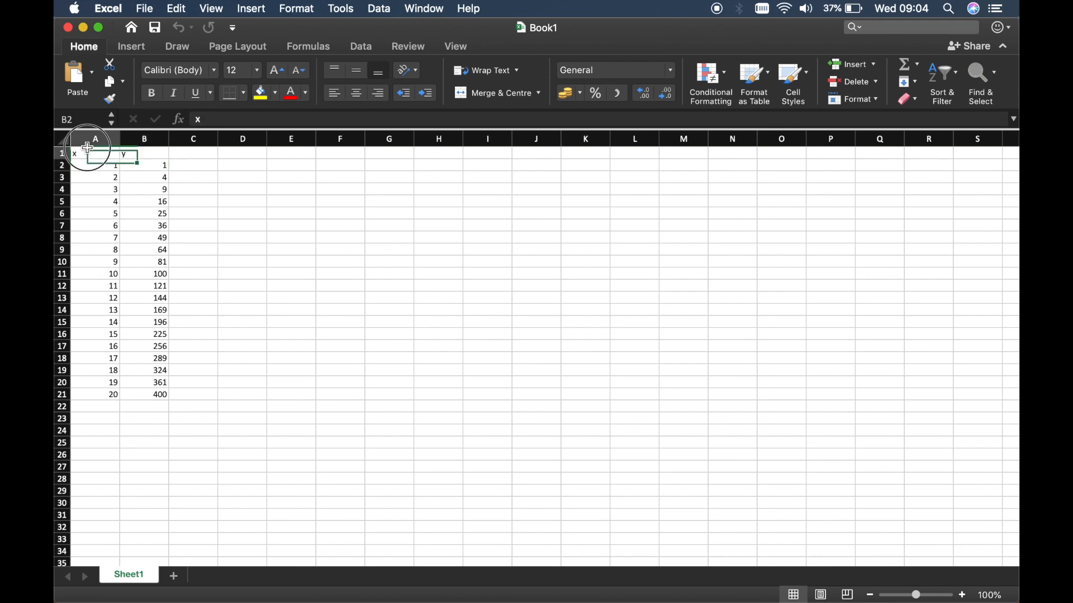
# Step: Check in Excel that Book1's column A is headed x
pyautogui.click(94, 153)
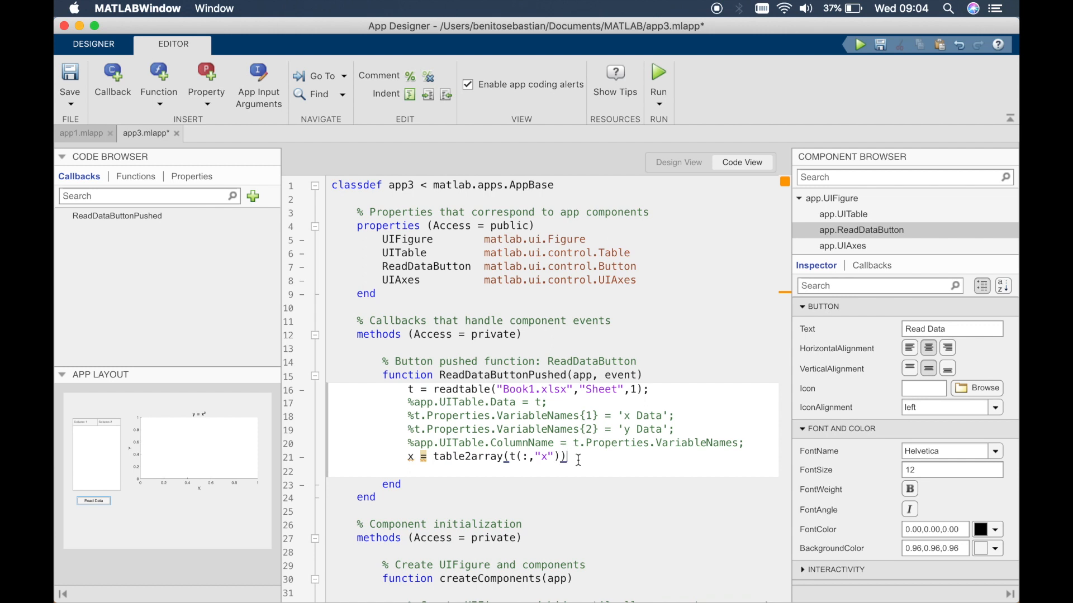
# Step: Duplicate the x line below and edit it to y = table2array(t(:,"y"))
pyautogui.press('Enter')
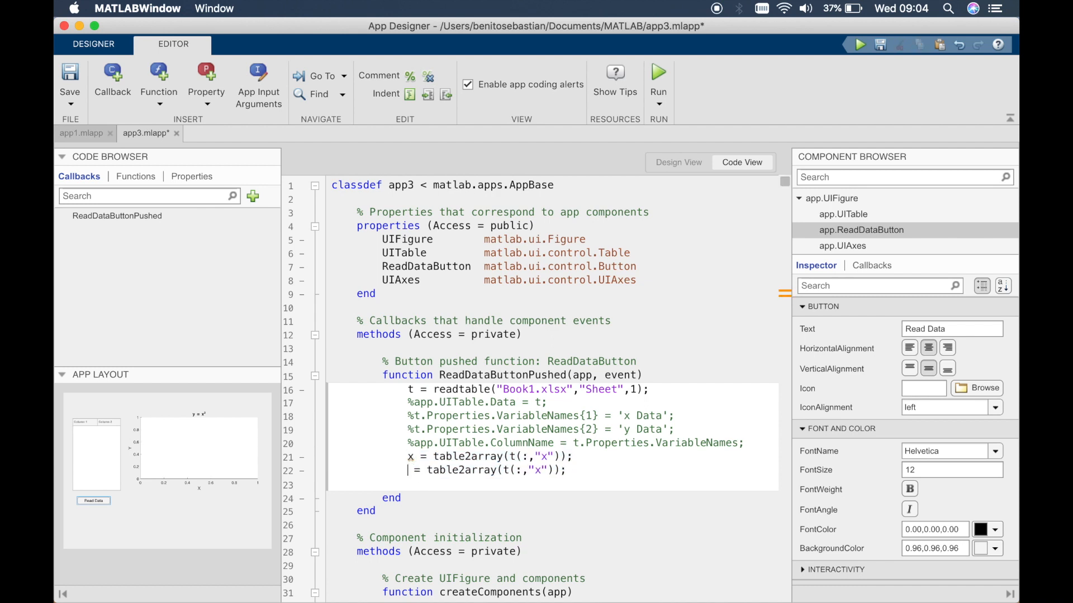
pyautogui.write('y')
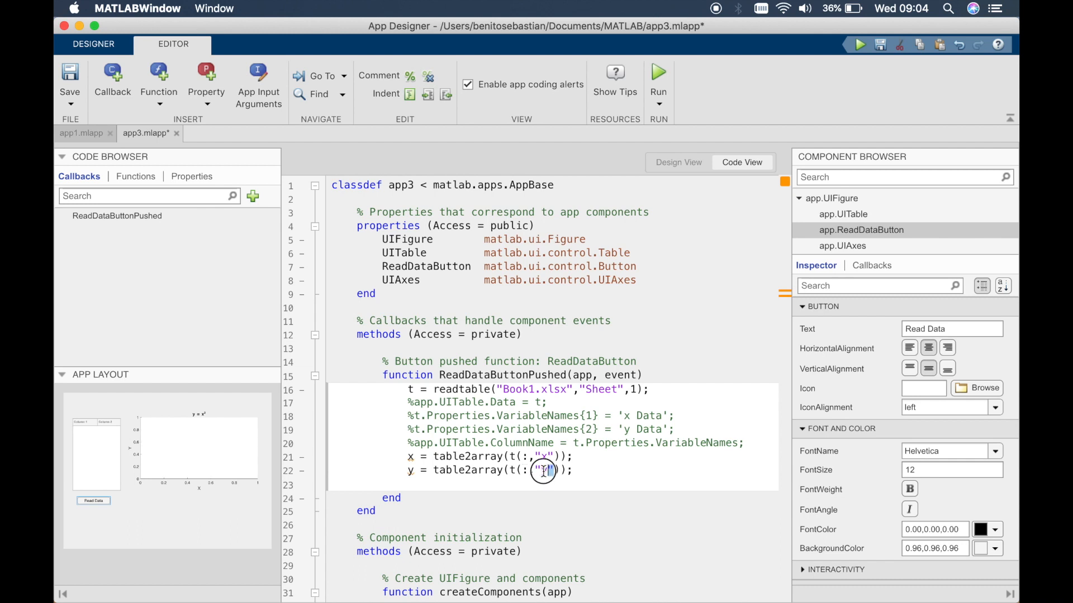
pyautogui.doubleClick(545, 470)
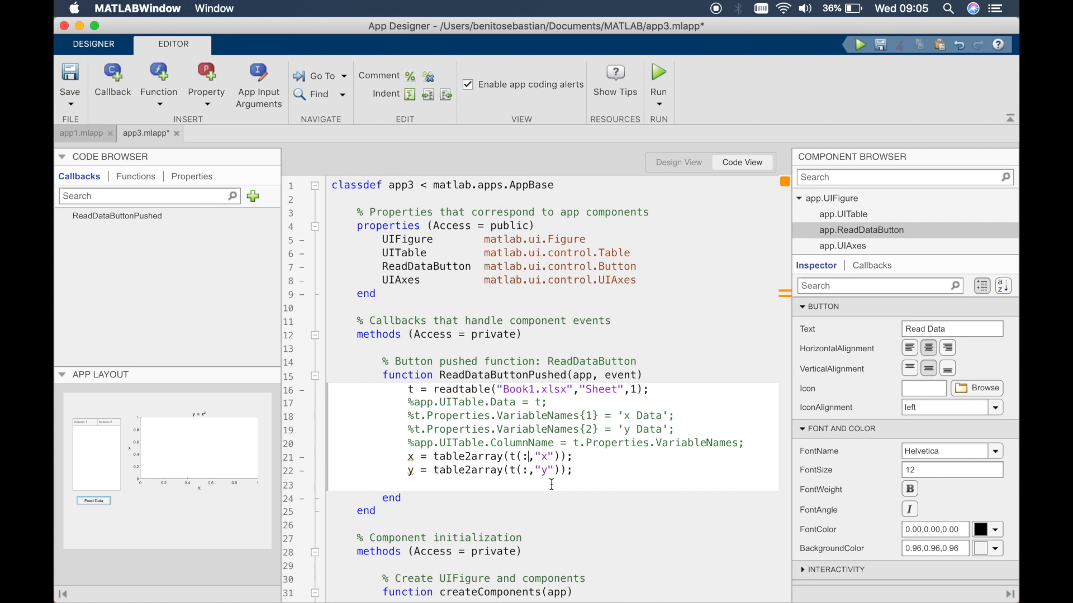
pyautogui.write('1')
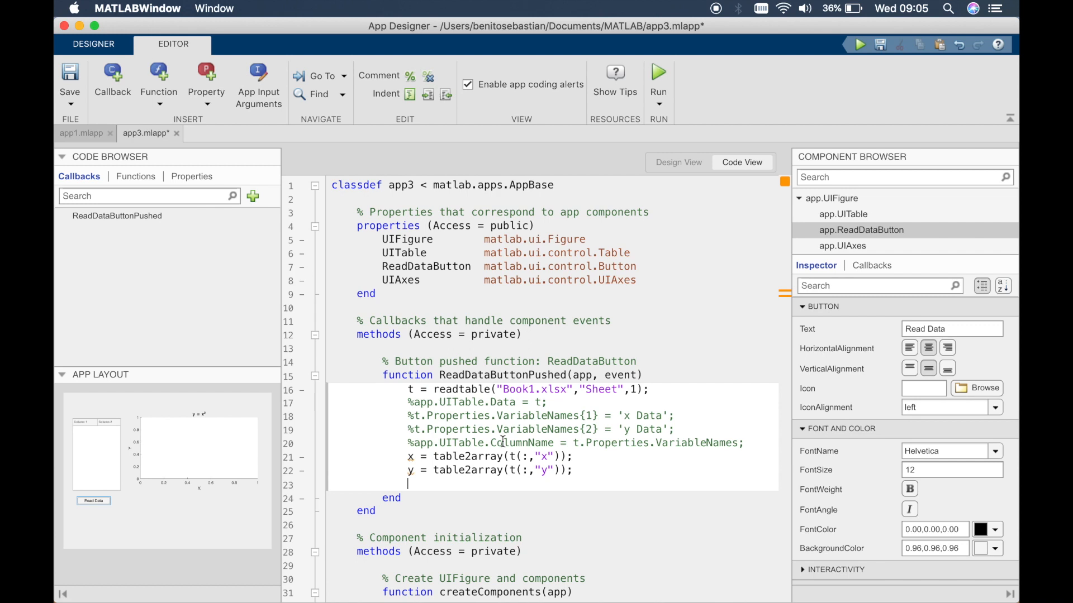
pyautogui.moveTo(466, 456)
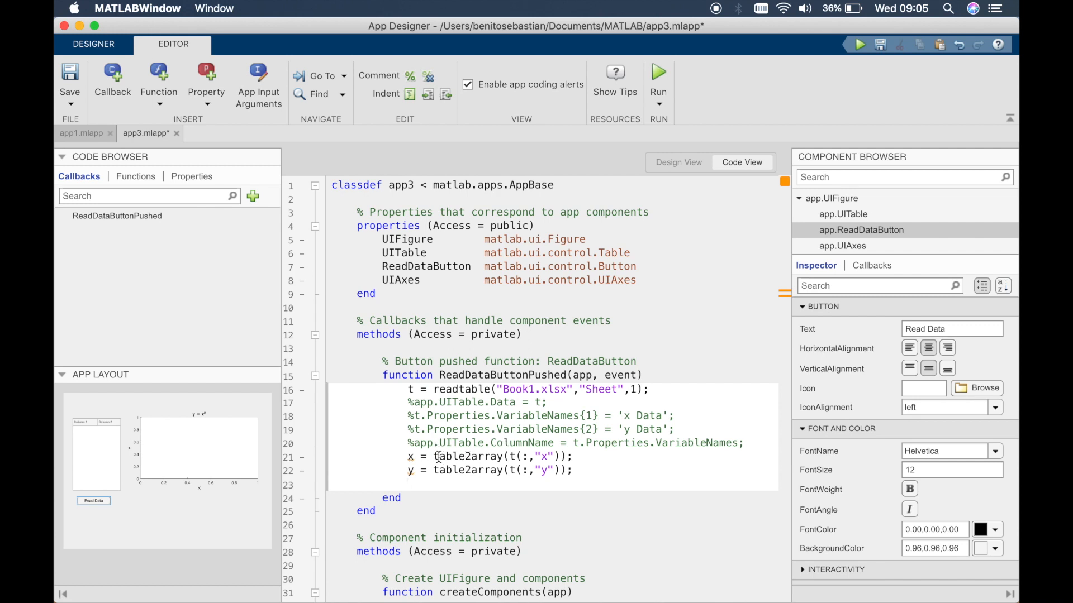
pyautogui.doubleClick(468, 457)
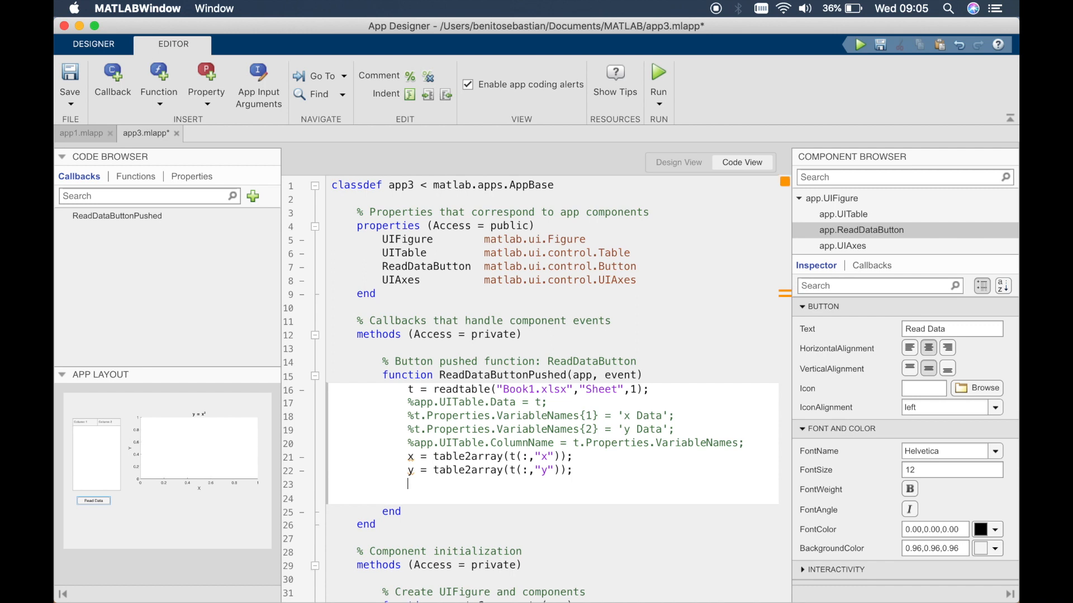
# Step: Type plot(app.UIAxes, x …) in the callback, choosing UIAxes from autocomplete
pyautogui.write('plot(')
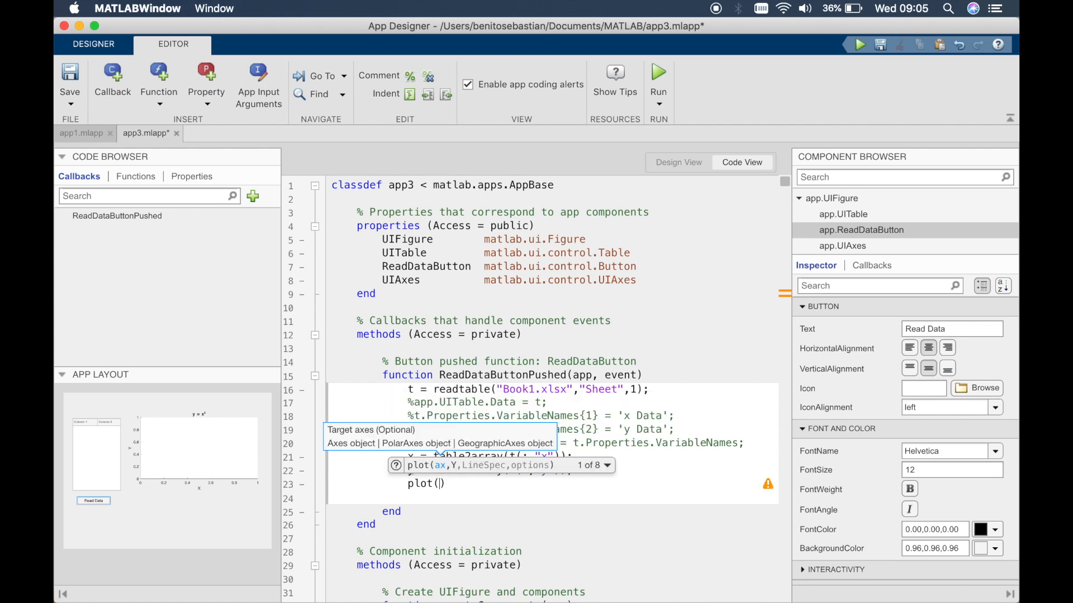
pyautogui.write('app.UI')
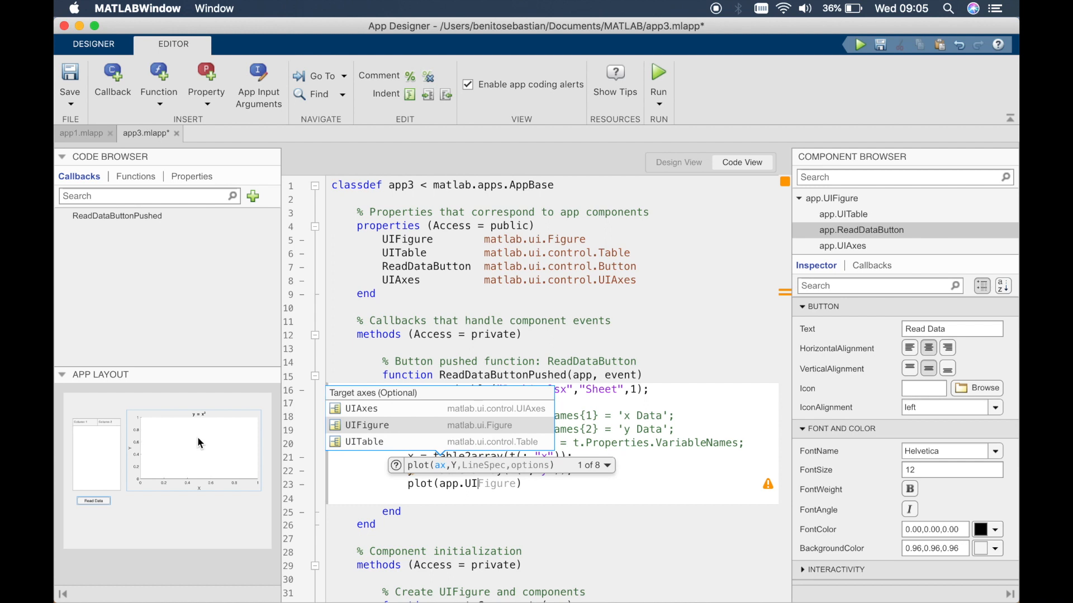
pyautogui.click(361, 408)
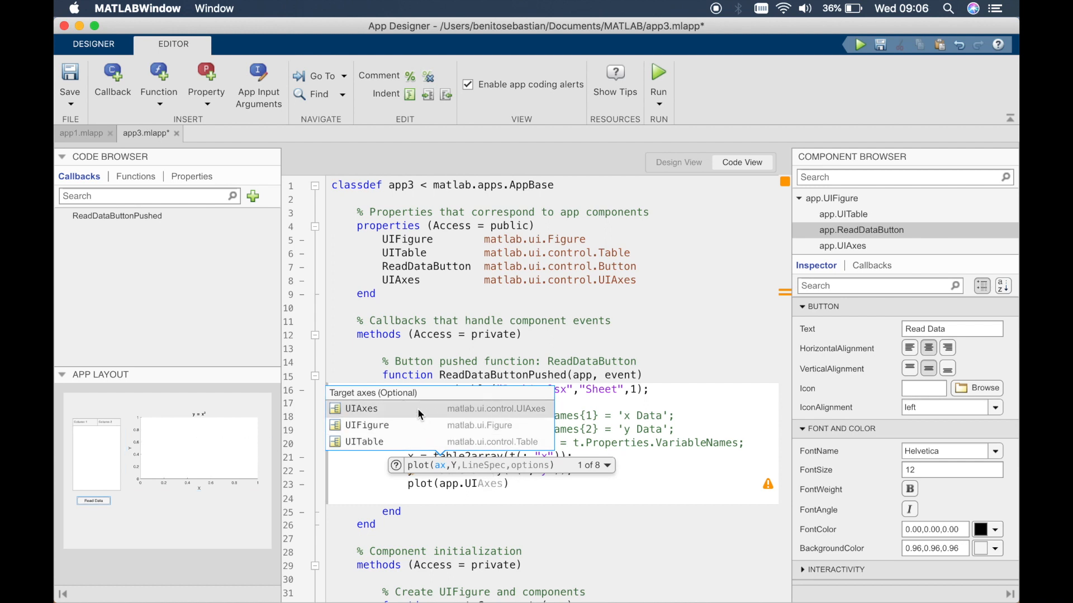
pyautogui.click(361, 409)
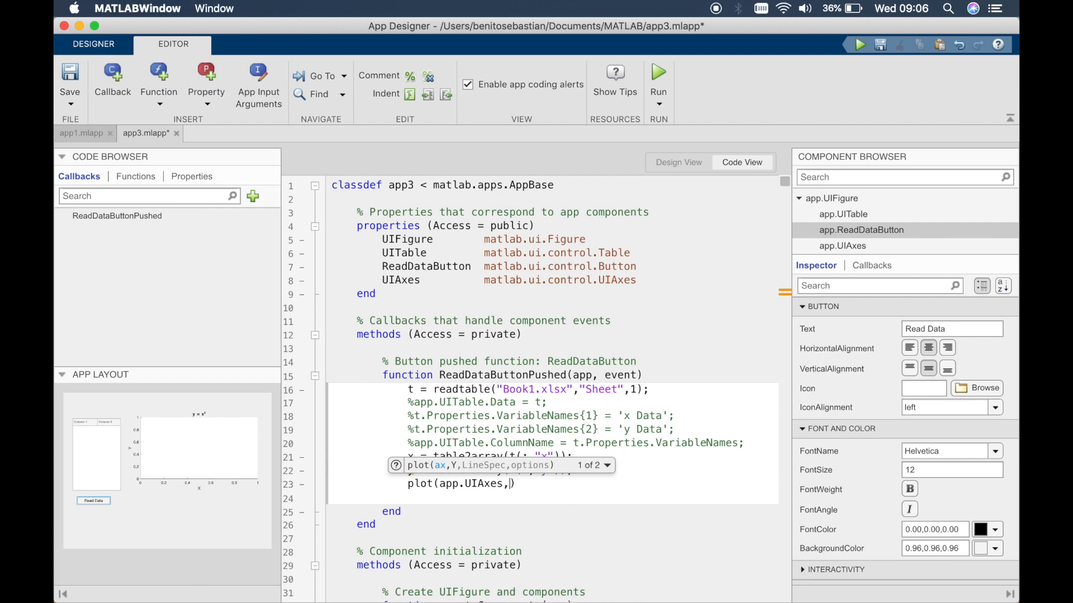
pyautogui.write('x')
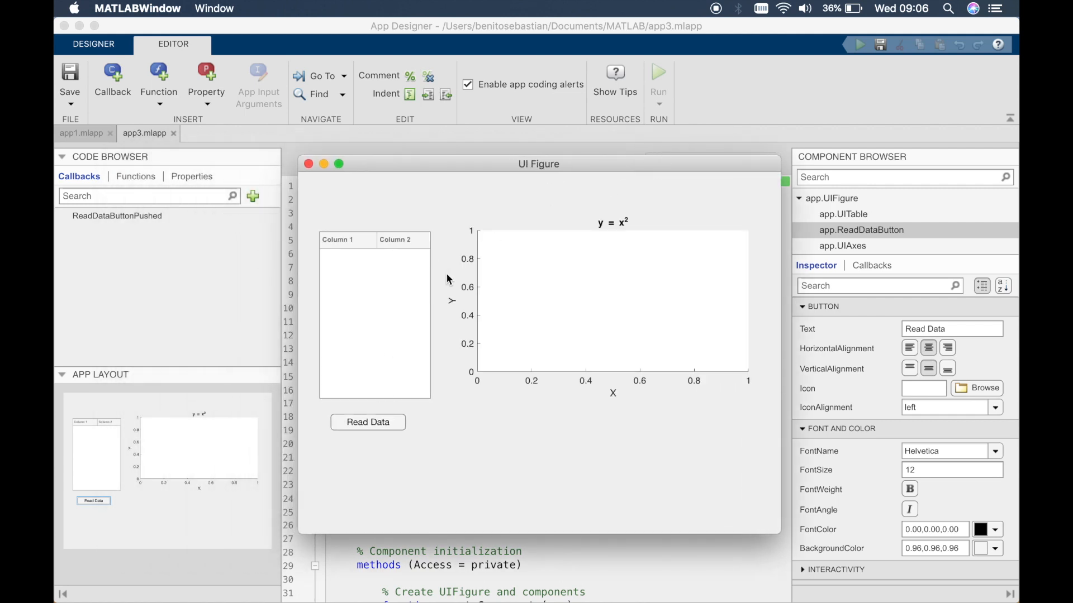
# Step: Move the running app's window over the code and press Read Data to check the y = x² curve
pyautogui.click(741, 162)
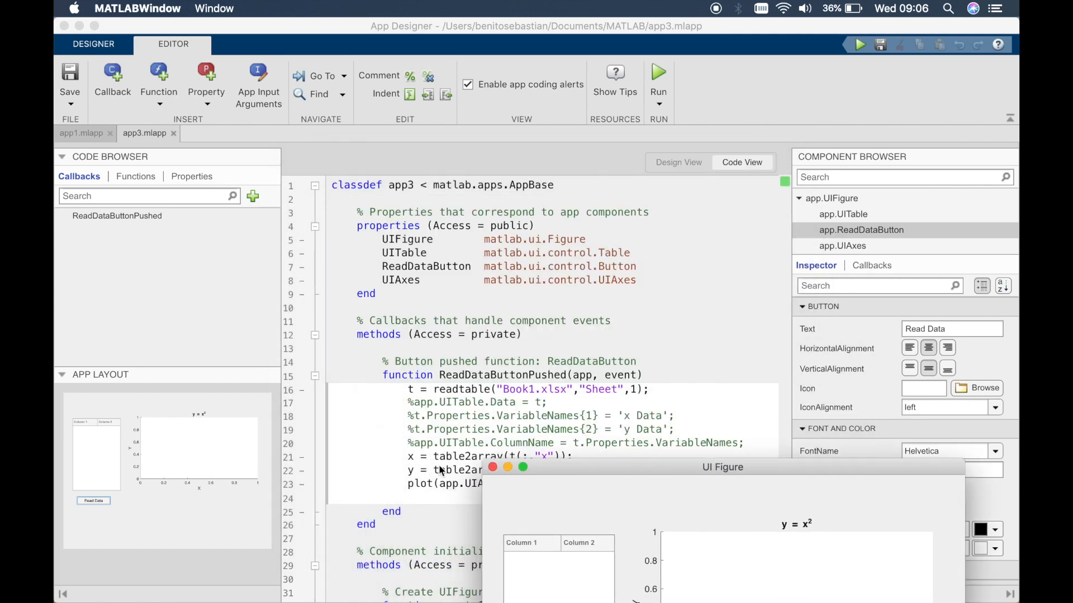
pyautogui.moveTo(722, 467); pyautogui.dragTo(564, 161)
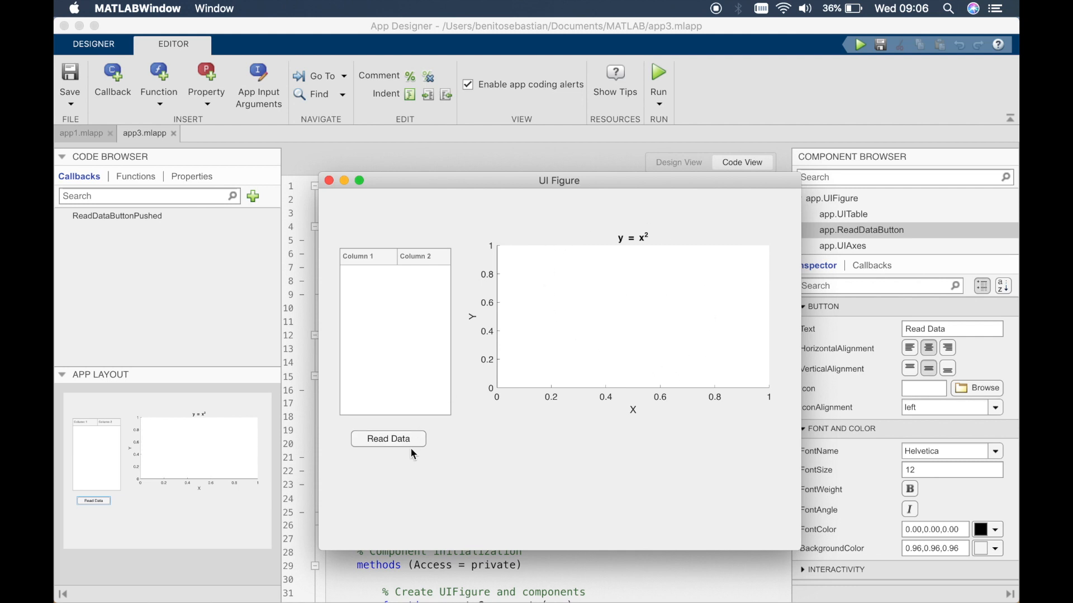
pyautogui.click(388, 438)
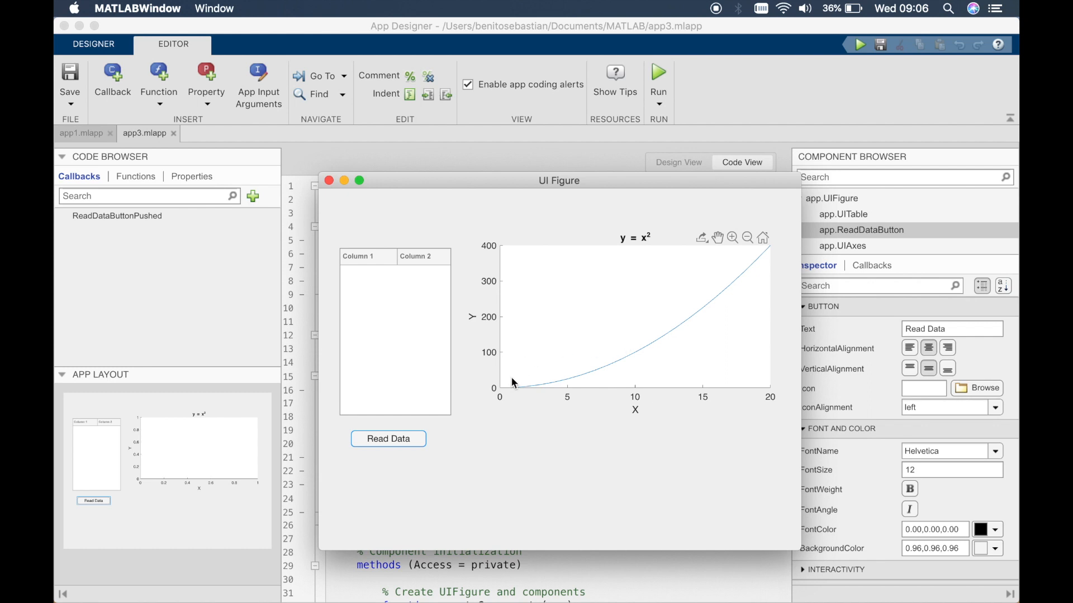
pyautogui.moveTo(570, 354)
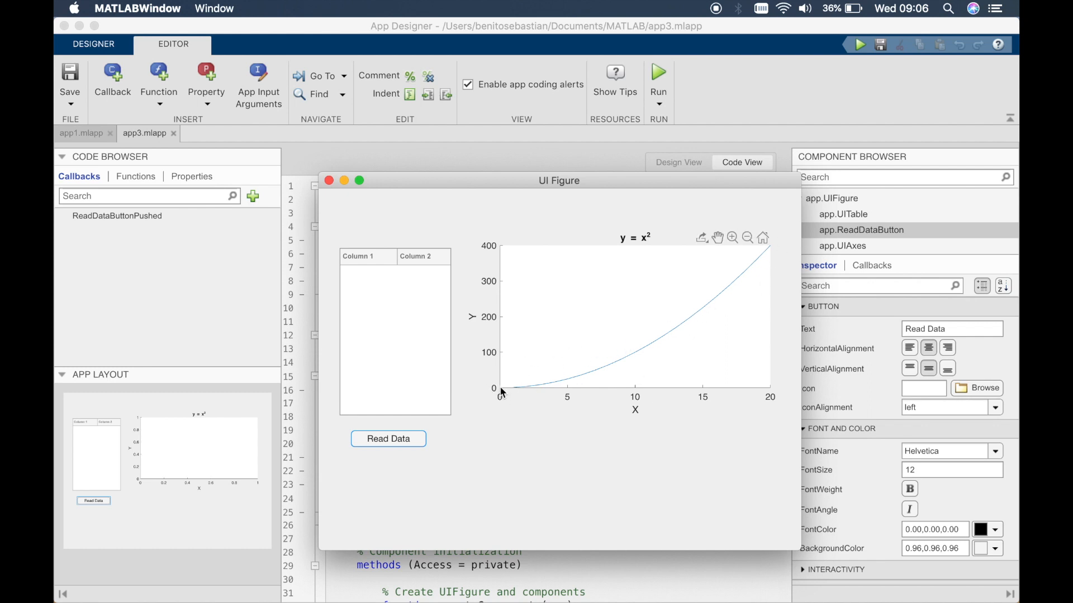
pyautogui.moveTo(329, 180)
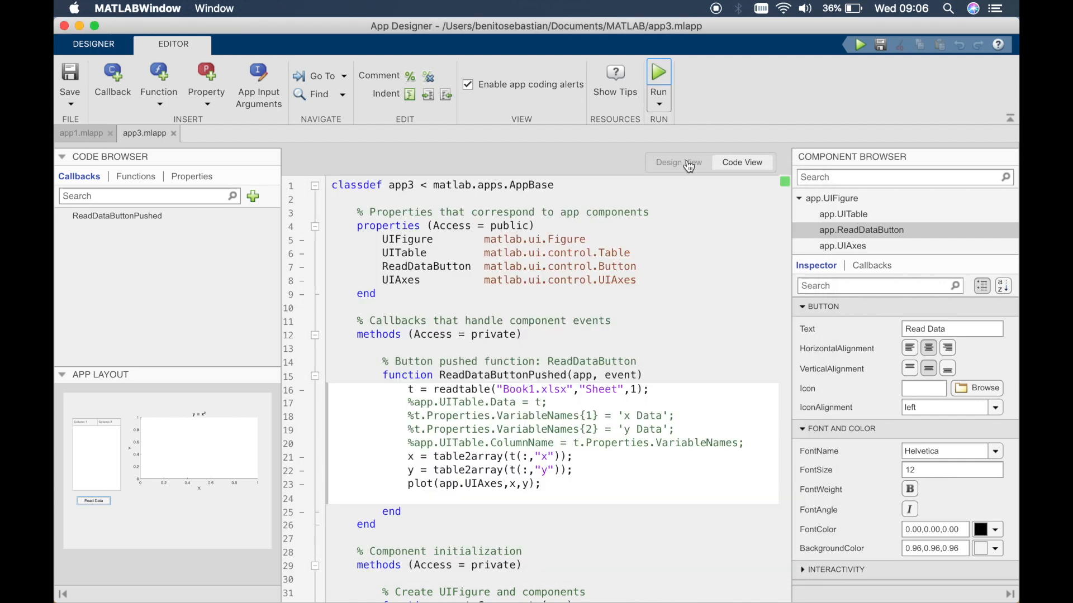
# Step: Turn on XGrid and YGrid for UIAxes, then load data in the relaunched app
pyautogui.click(678, 162)
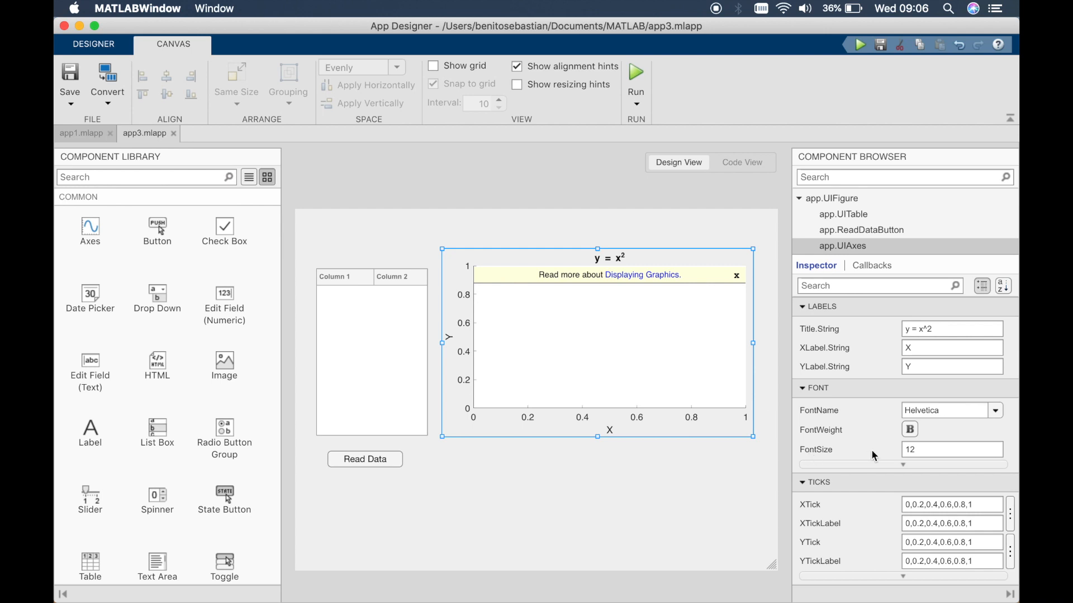
pyautogui.scroll(-3)
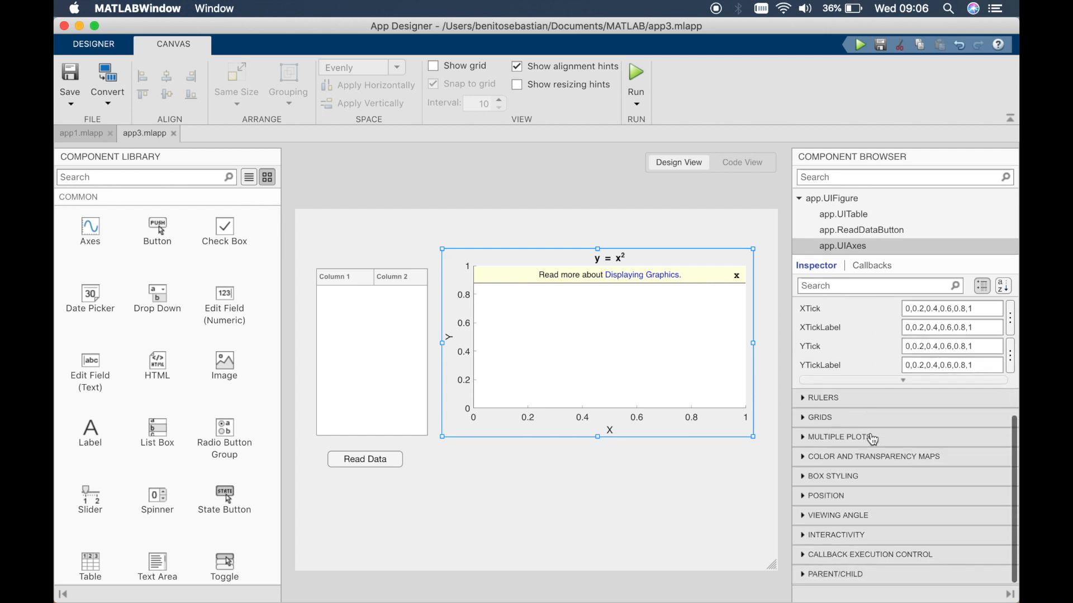
pyautogui.moveTo(699, 353)
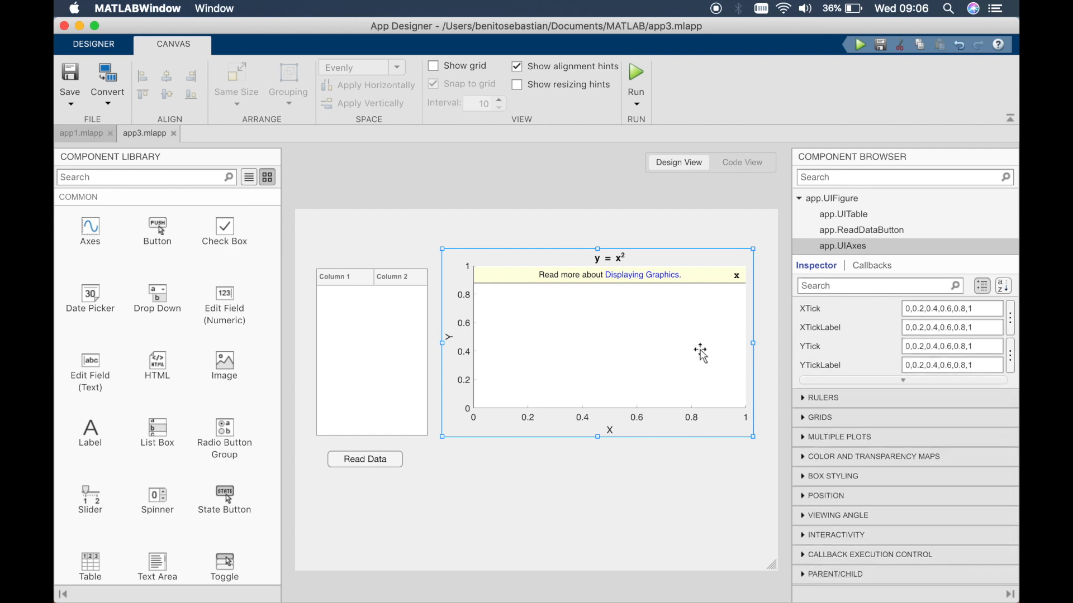
pyautogui.click(809, 417)
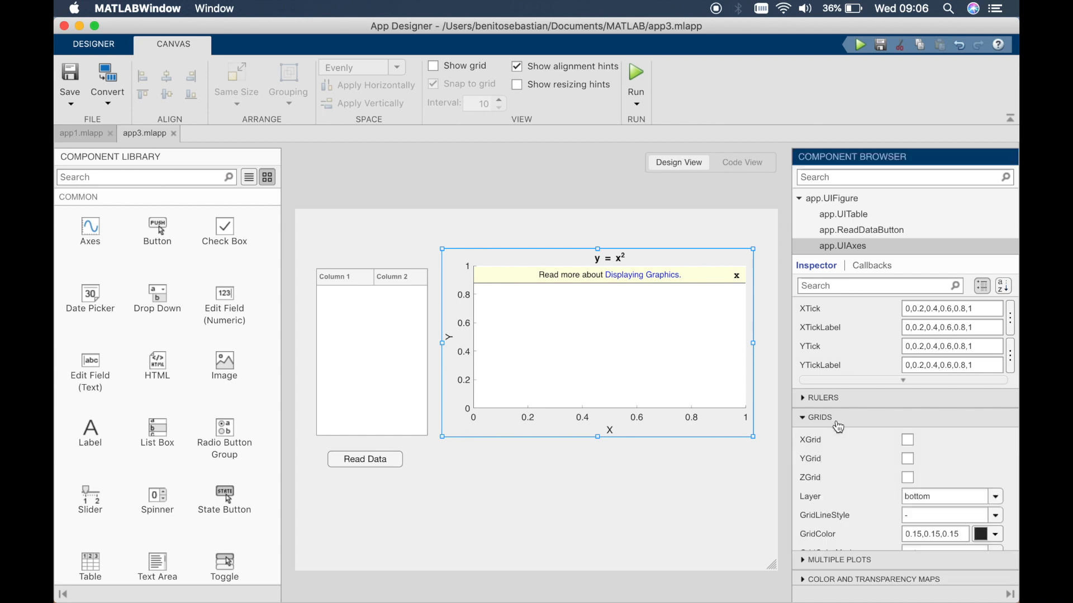
pyautogui.click(907, 440)
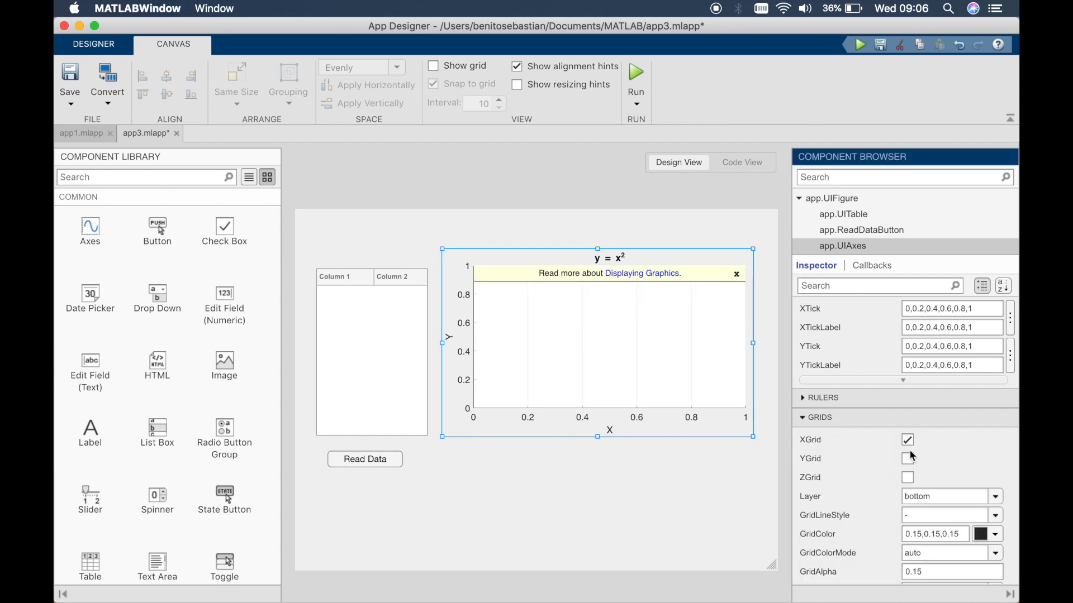
pyautogui.click(907, 459)
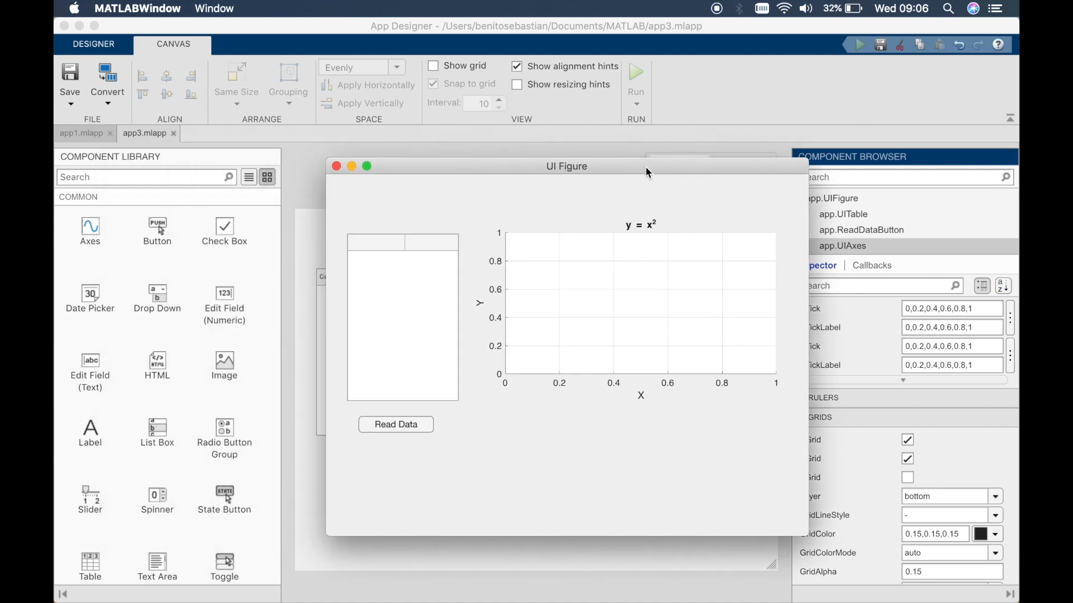
pyautogui.click(396, 424)
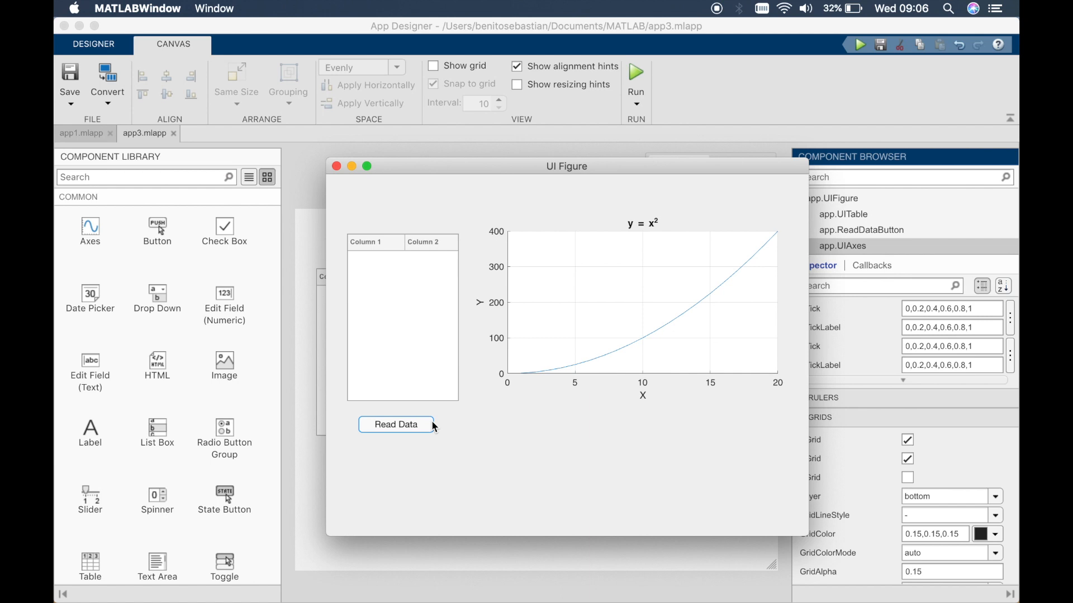
pyautogui.moveTo(679, 323)
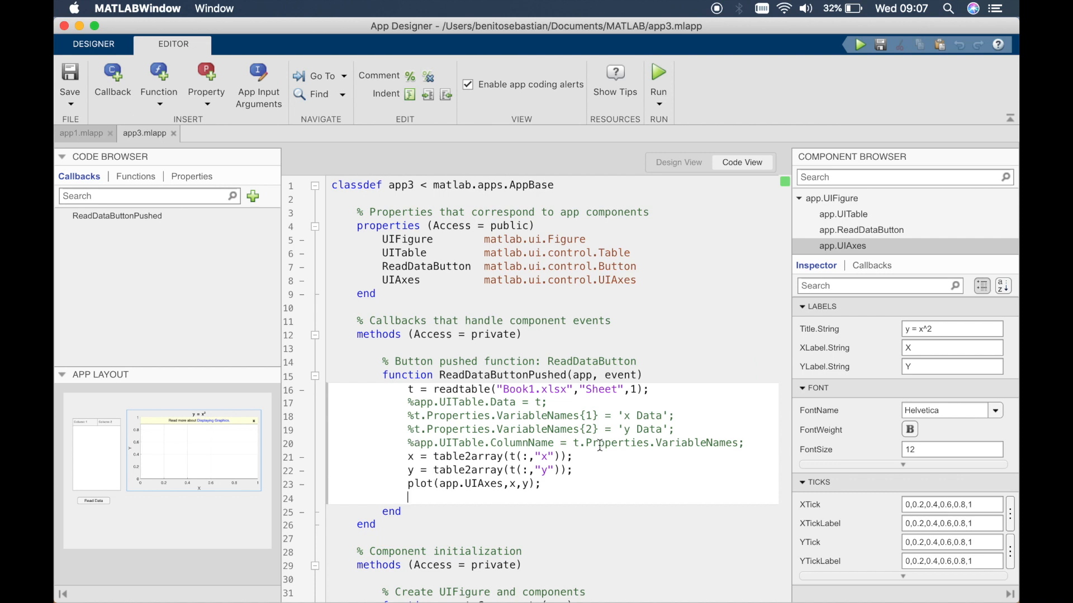
# Step: Uncomment callback lines 17–20 that fill the table and name its columns
pyautogui.moveTo(537, 402); pyautogui.dragTo(732, 442)
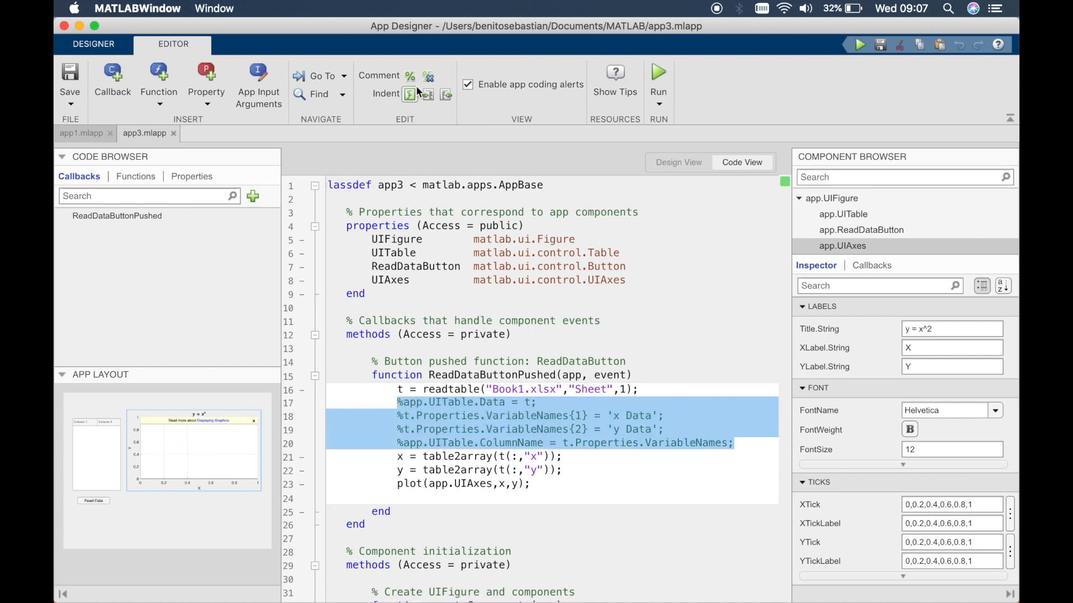
pyautogui.click(427, 76)
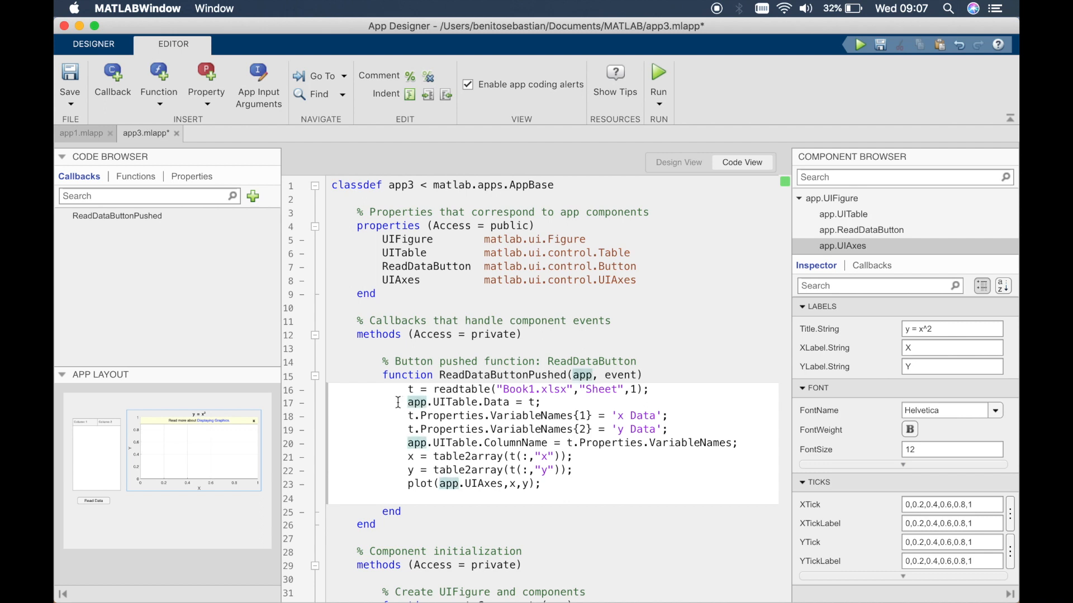
pyautogui.click(428, 95)
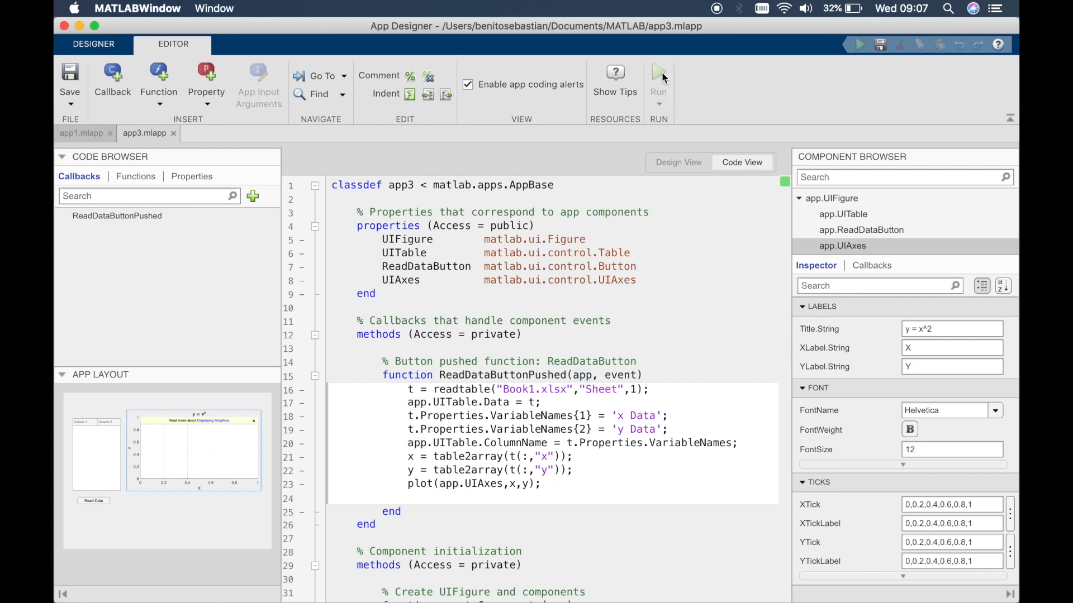
# Step: Run app3 and press Read Data, hitting the unrecognized variable 'x' error
pyautogui.click(659, 73)
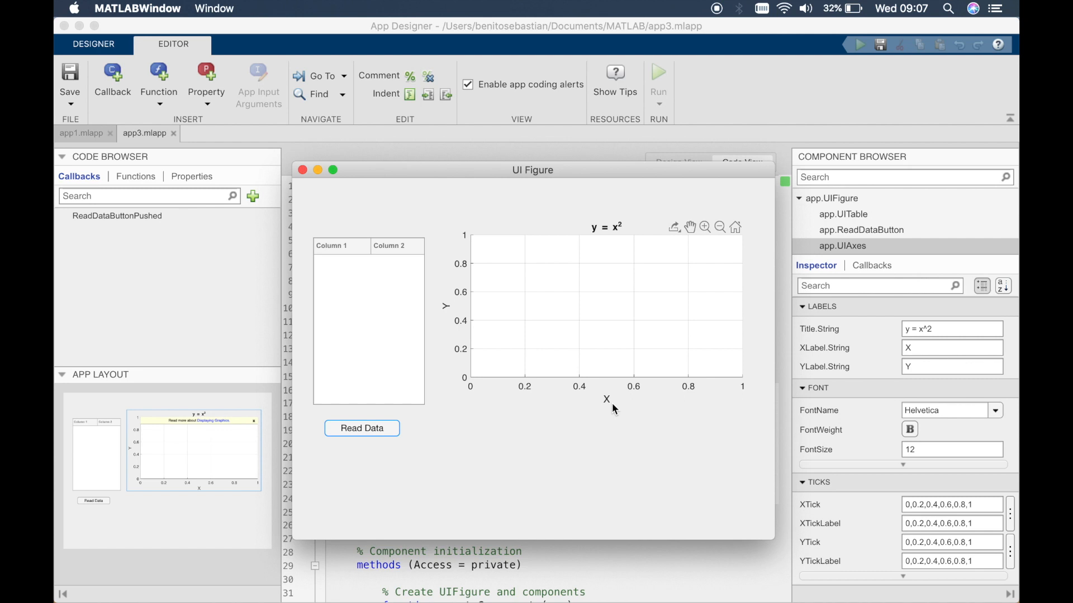
pyautogui.click(741, 162)
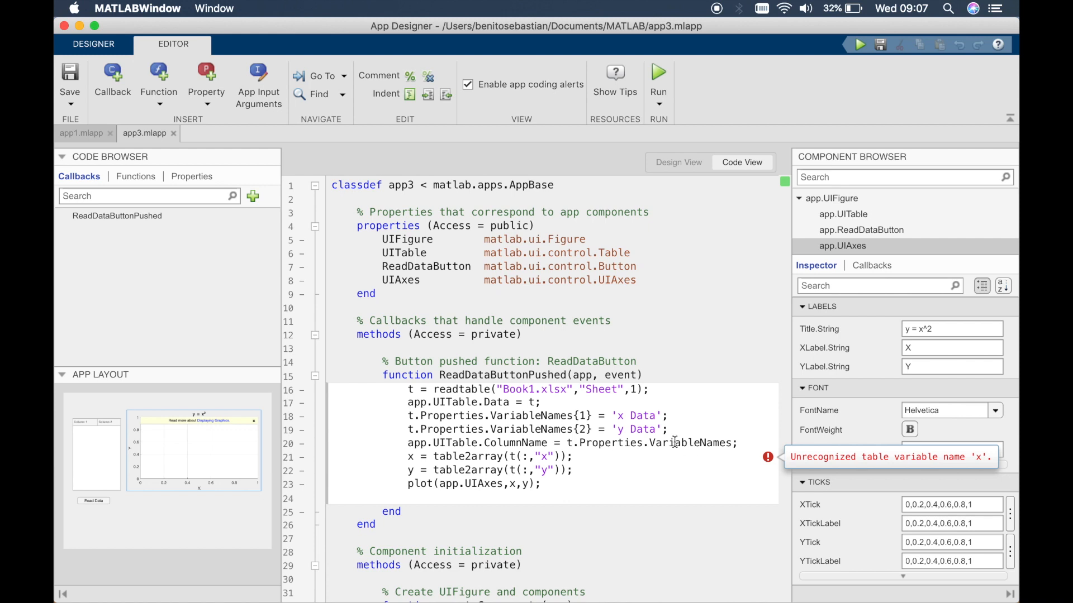
pyautogui.moveTo(634, 416)
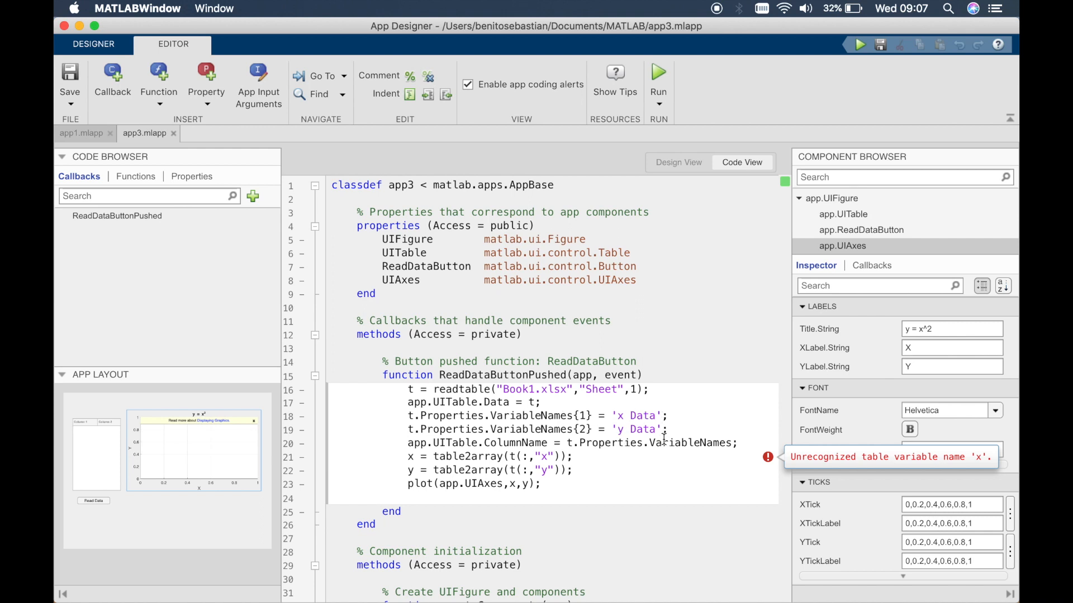
pyautogui.moveTo(555, 457)
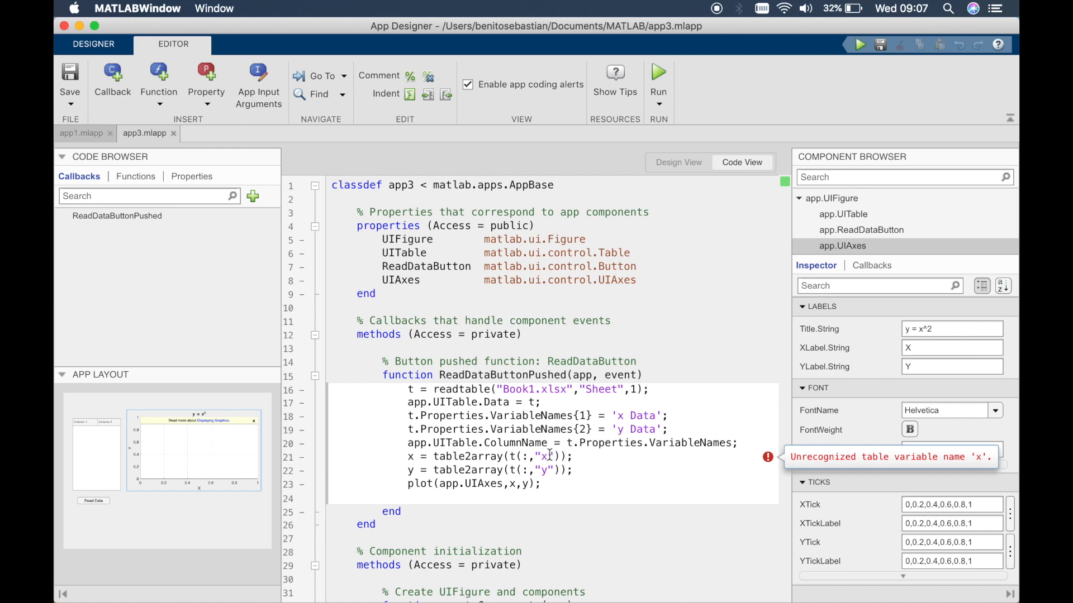
# Step: Change line 21 to read the "x Data" column with table2array
pyautogui.write('Data')
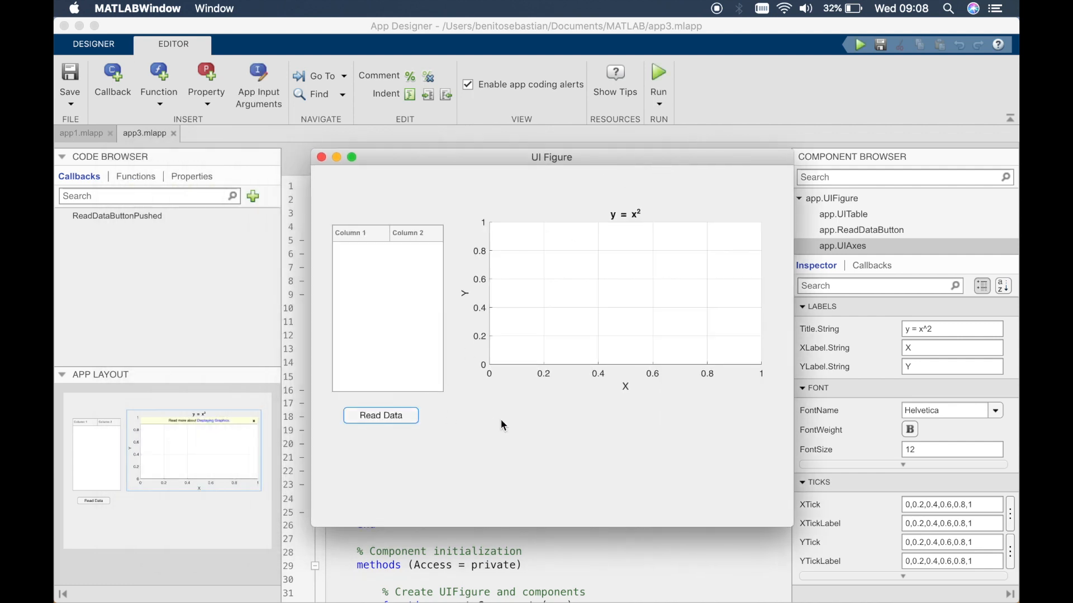
# Step: Press Read Data in the relaunched app to test loading
pyautogui.click(380, 416)
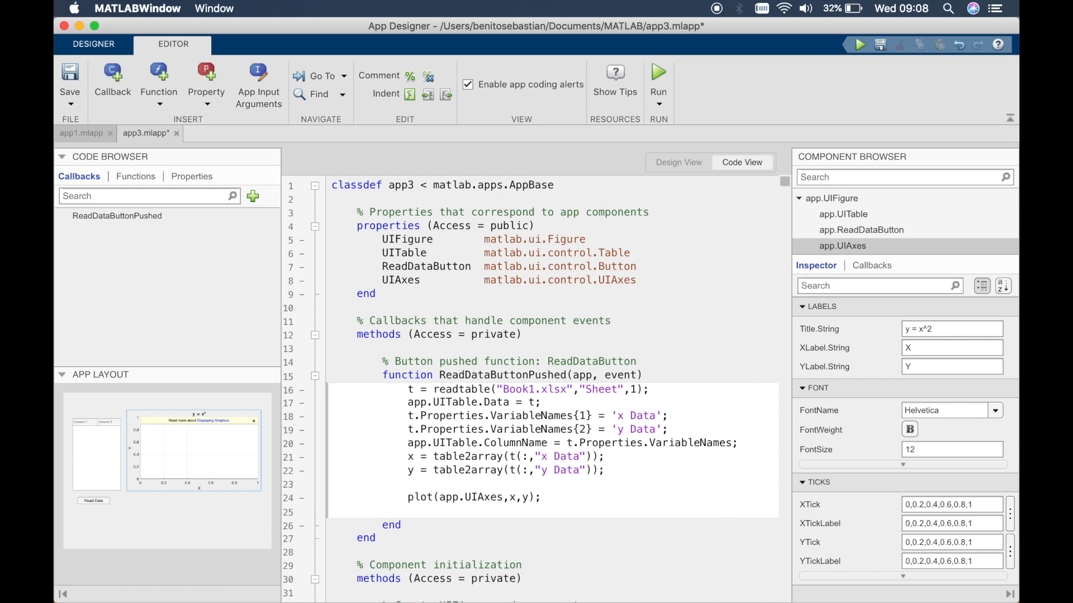
# Step: Type d = y.^2; on the blank line above plot()
pyautogui.write('d')
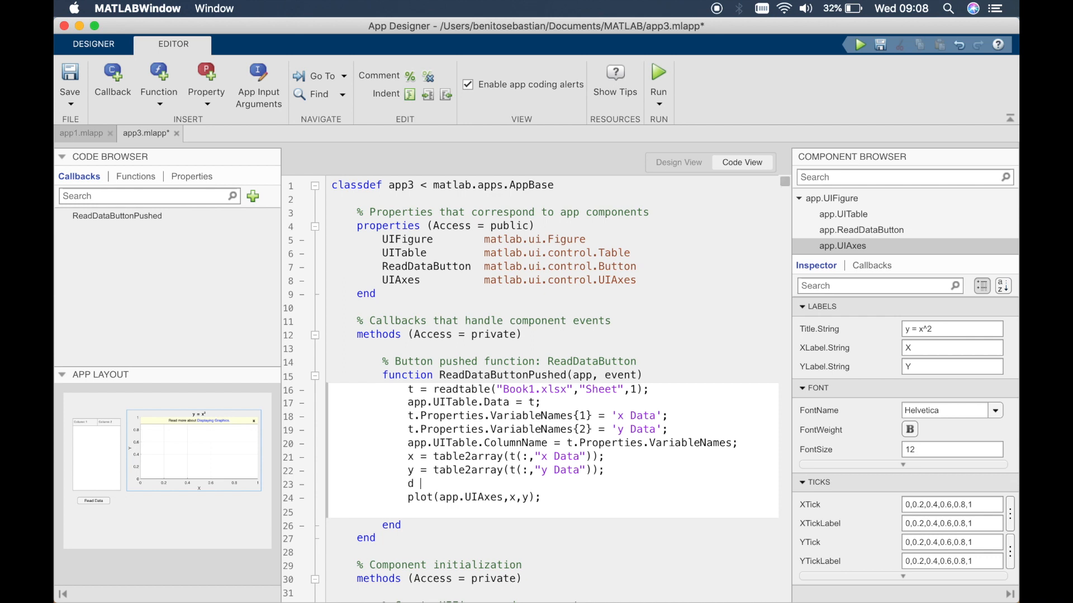
pyautogui.write('y.')
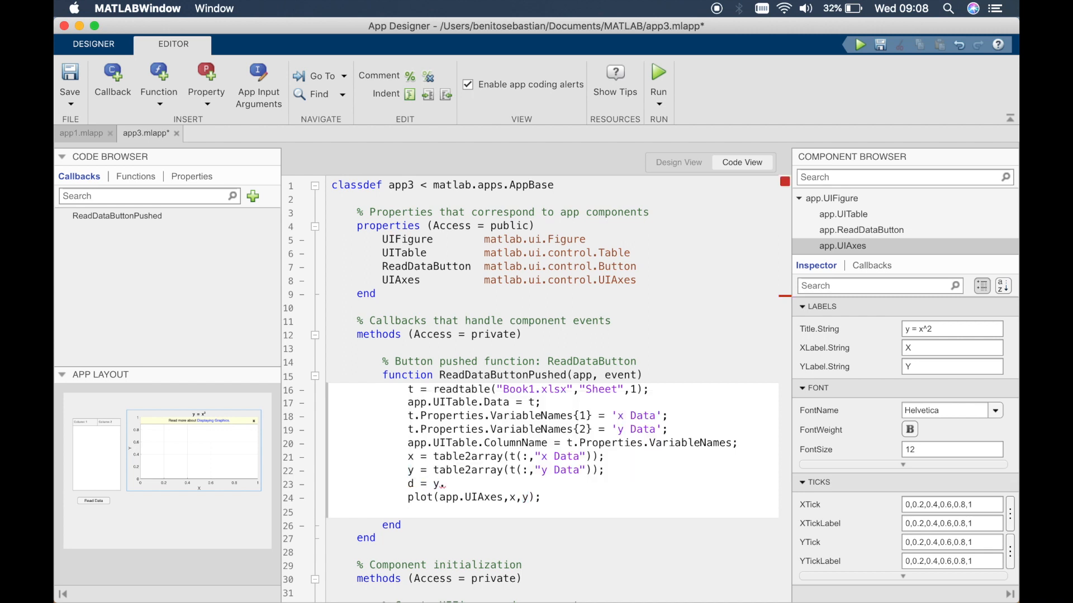
pyautogui.write('^2;')
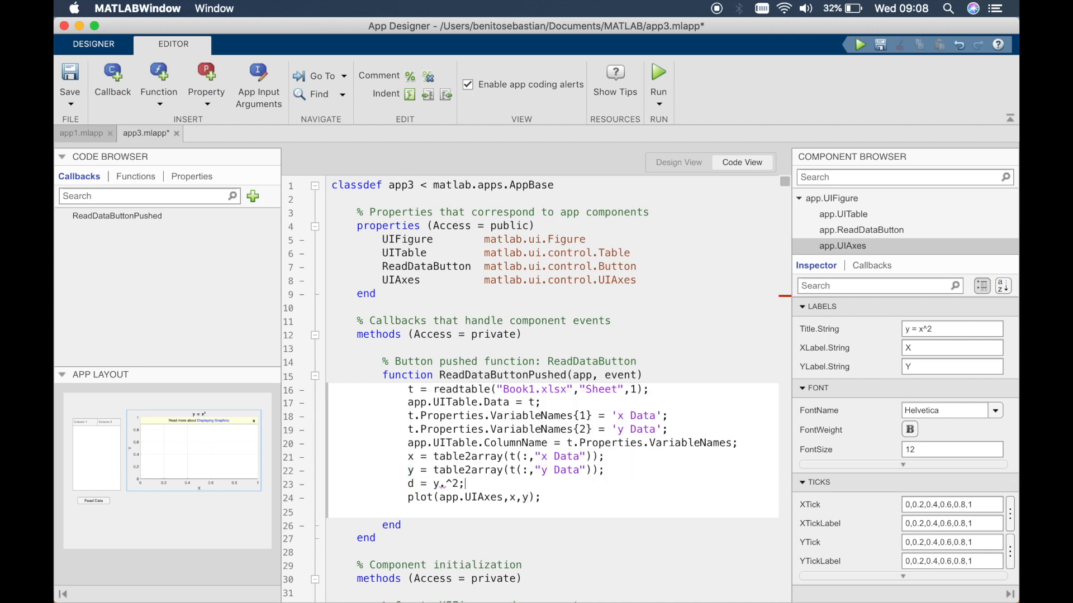